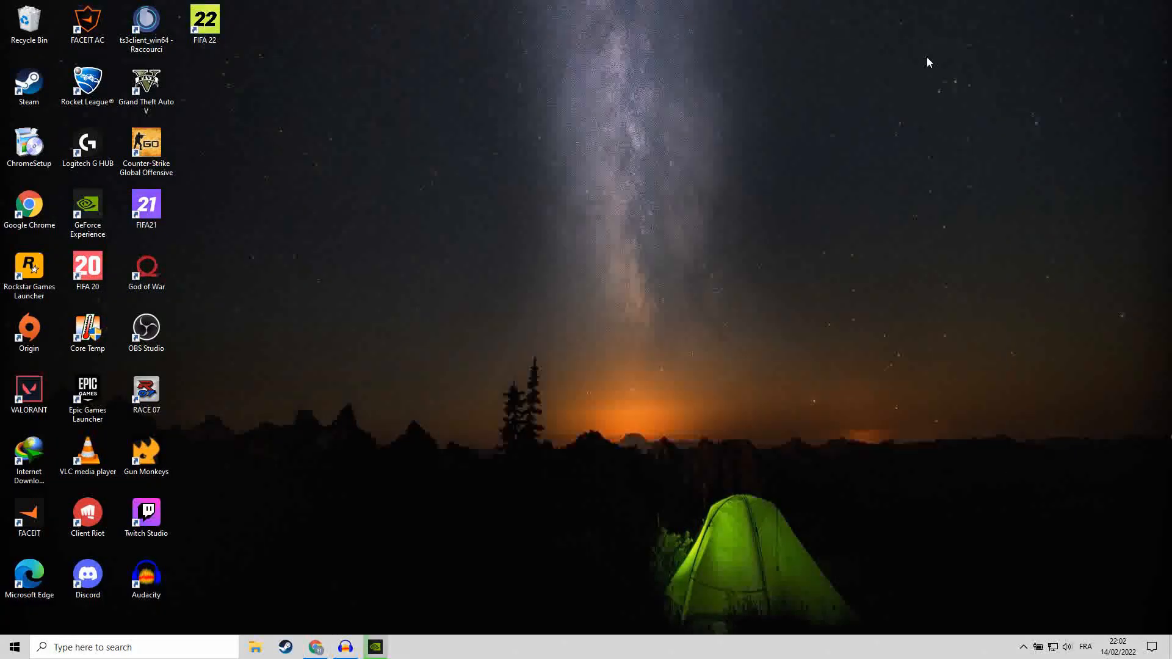
pyautogui.moveTo(592, 318)
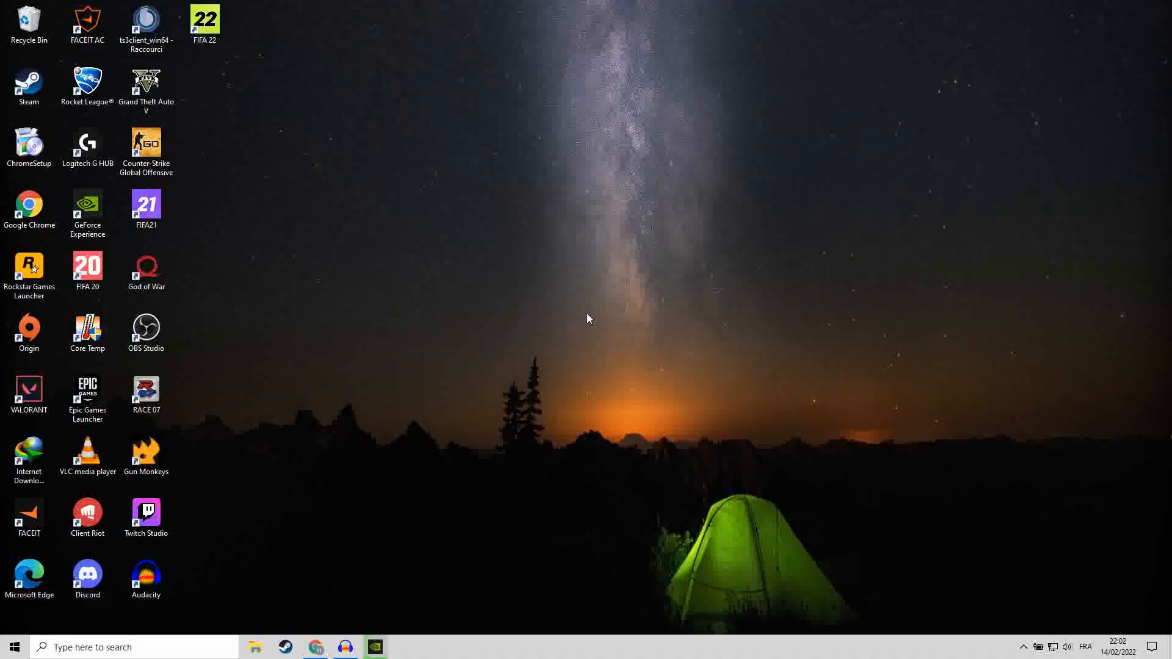
# Search Google for 'x360ce' in a new Chrome incognito window
pyautogui.click(203, 23)
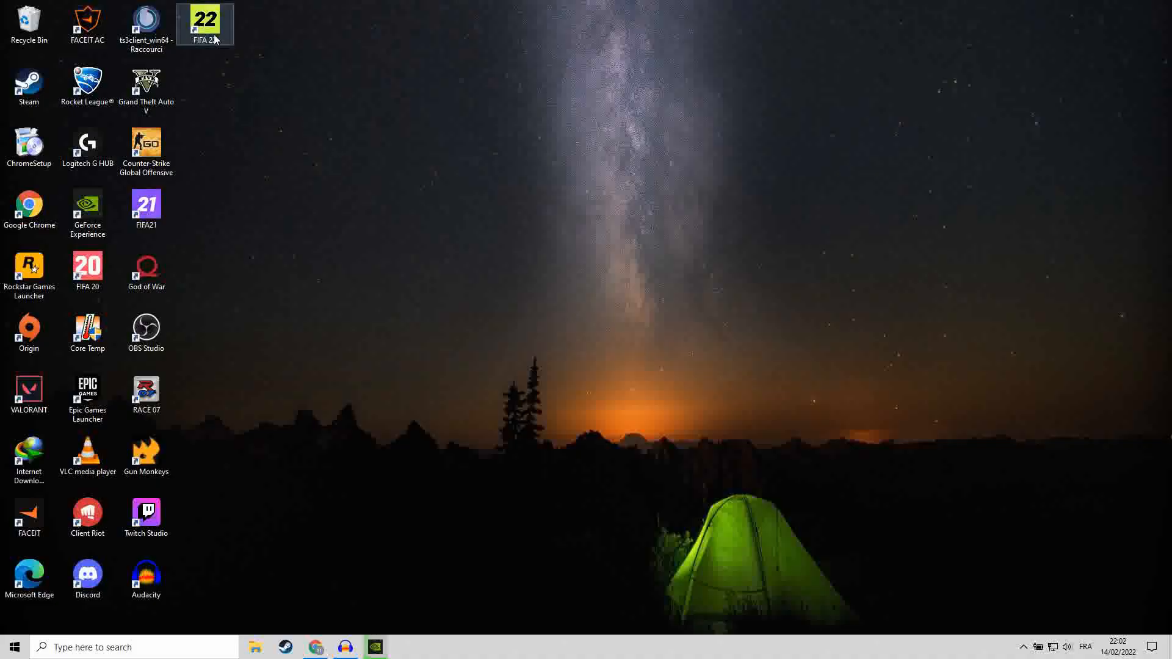
pyautogui.moveTo(253, 139)
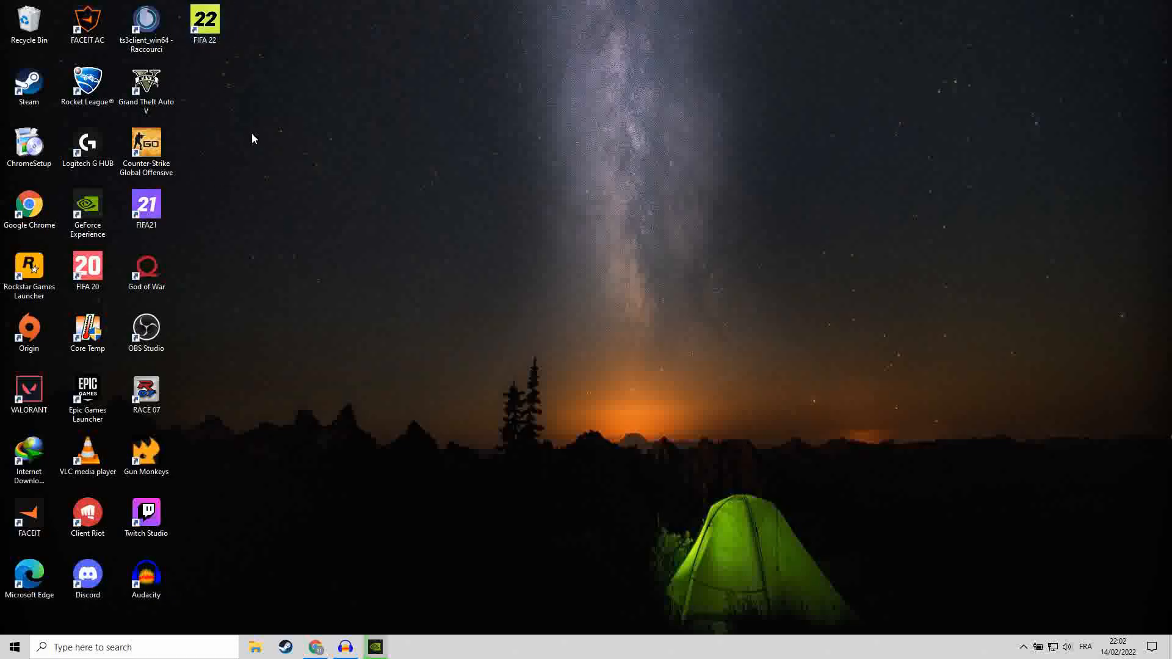
pyautogui.click(315, 647)
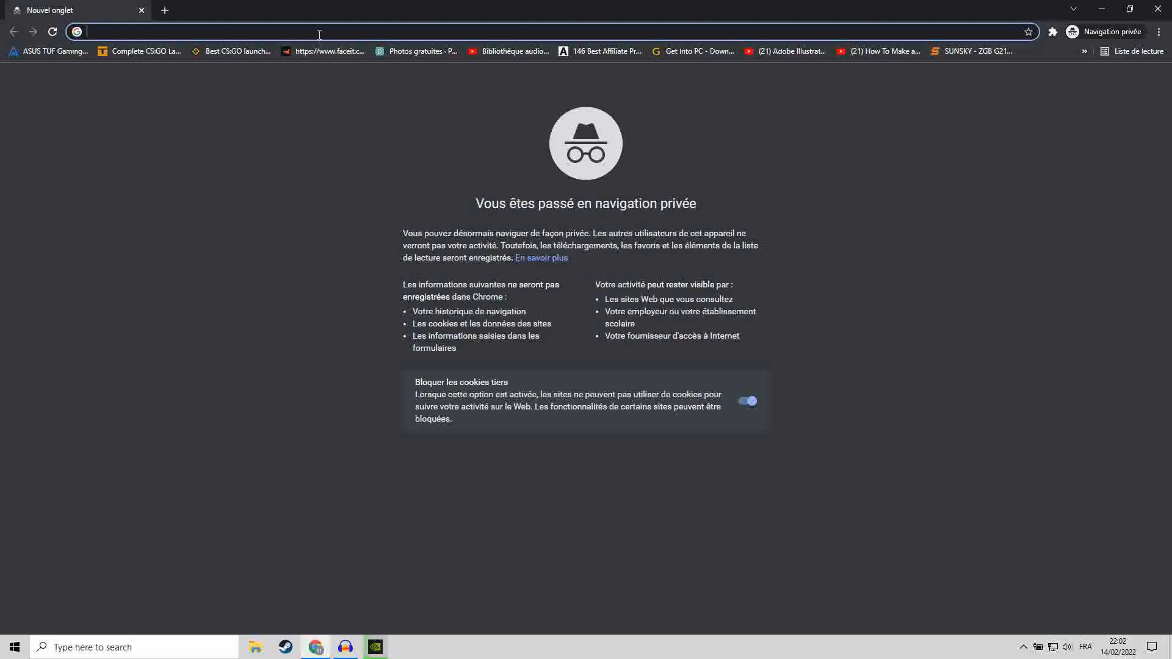
pyautogui.write('x360ce')
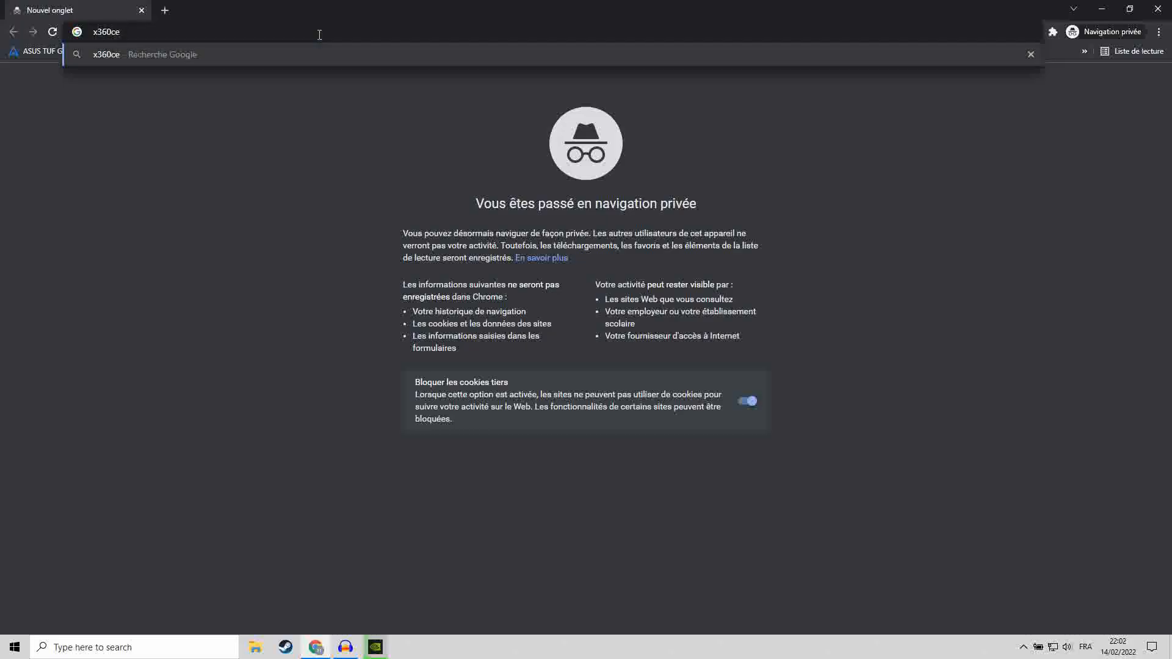
pyautogui.press('Enter')
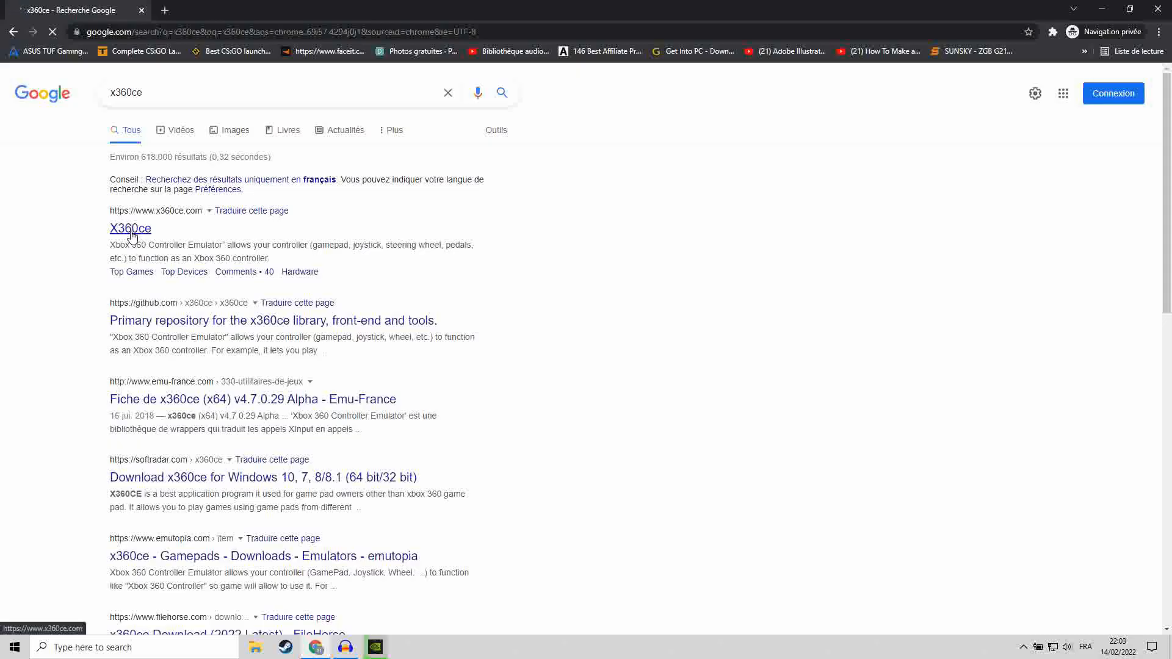
# Open the official x360ce site and save the 64-bit x360ce_x64.zip to the Desktop
pyautogui.click(130, 229)
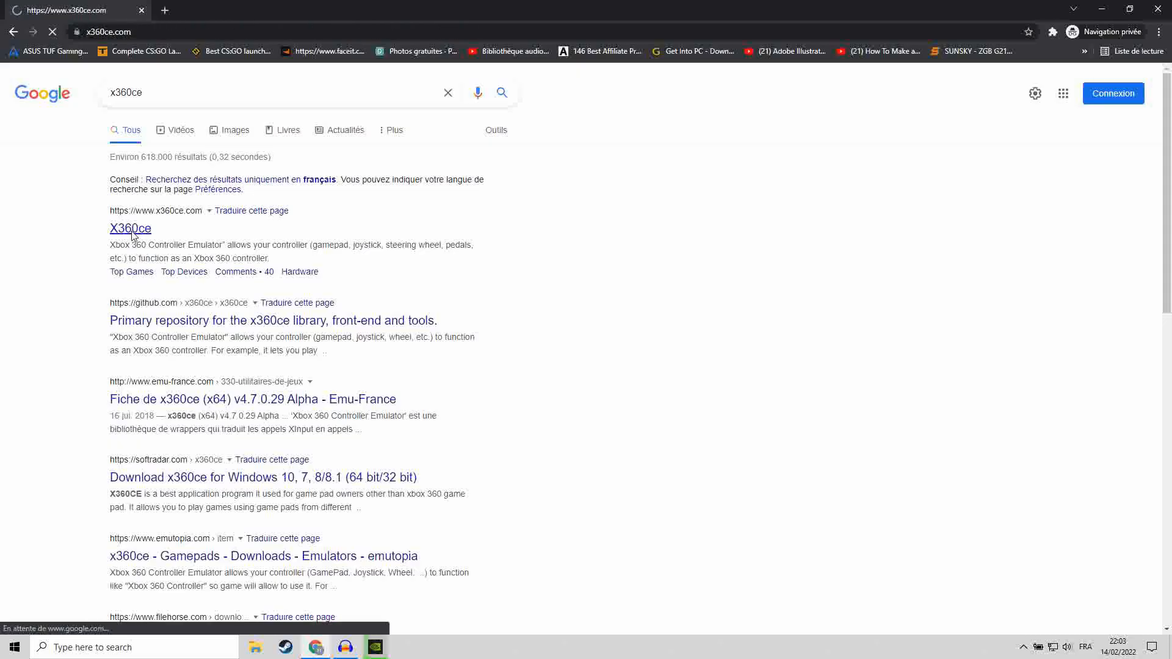
pyautogui.click(130, 229)
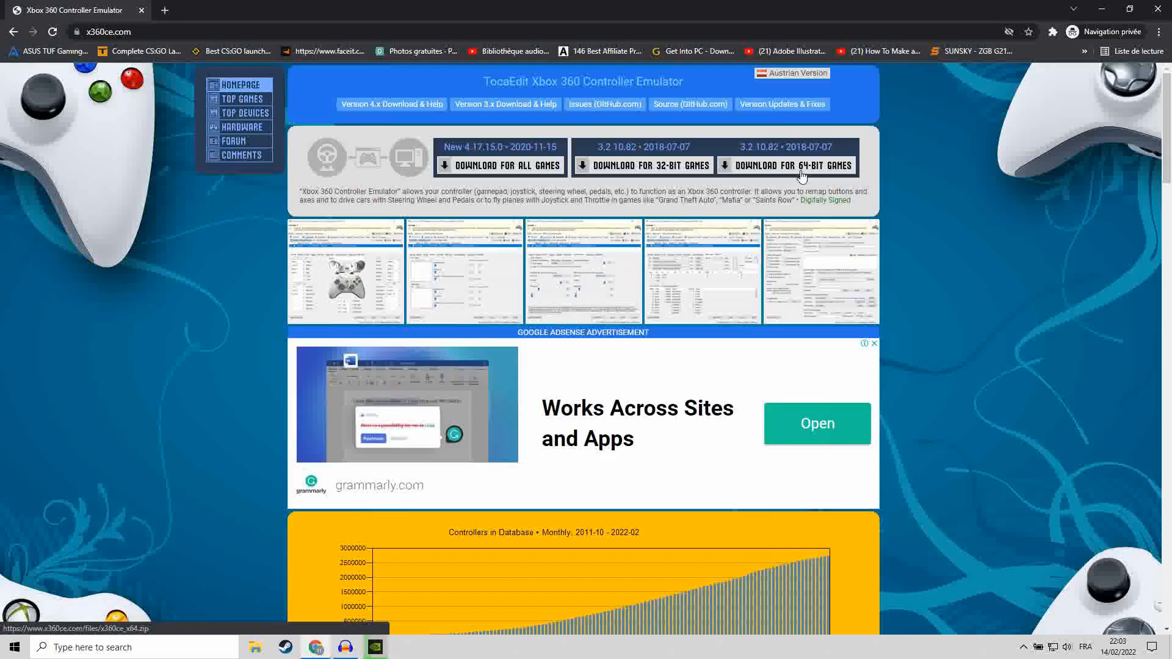
pyautogui.click(786, 165)
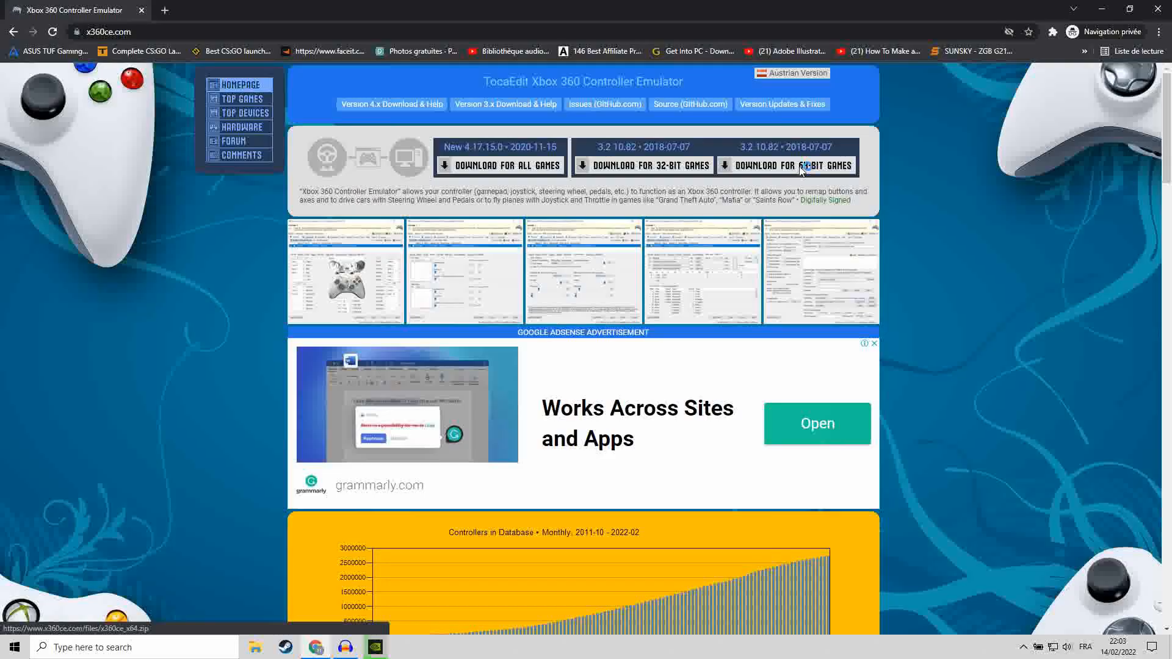
pyautogui.click(788, 165)
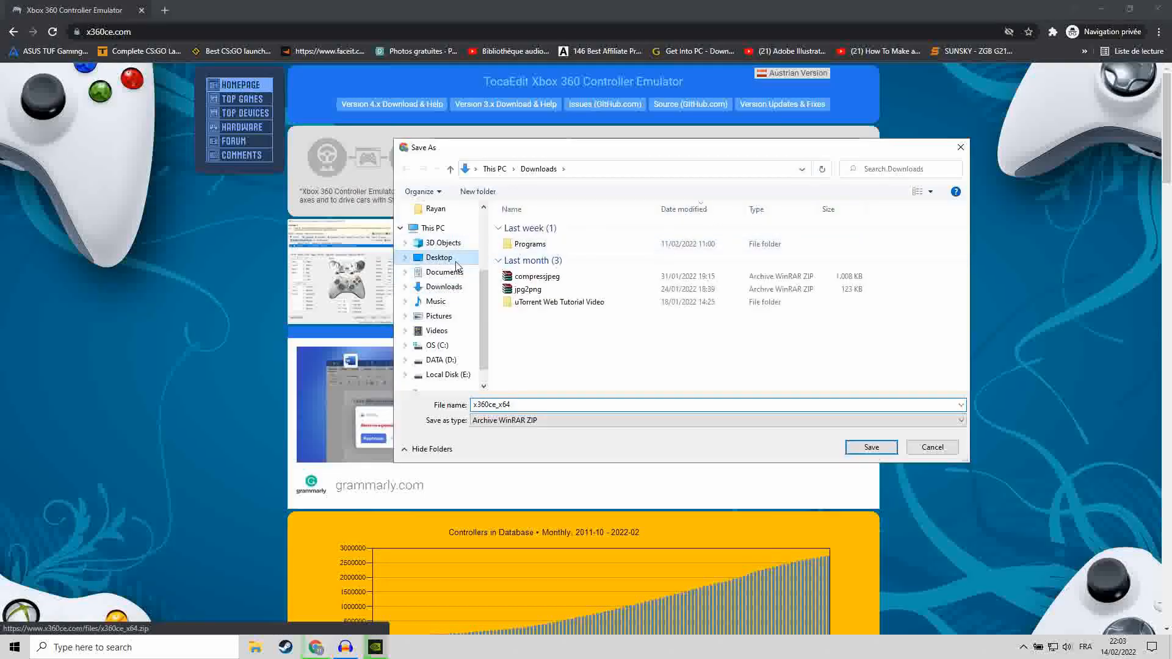
pyautogui.click(870, 447)
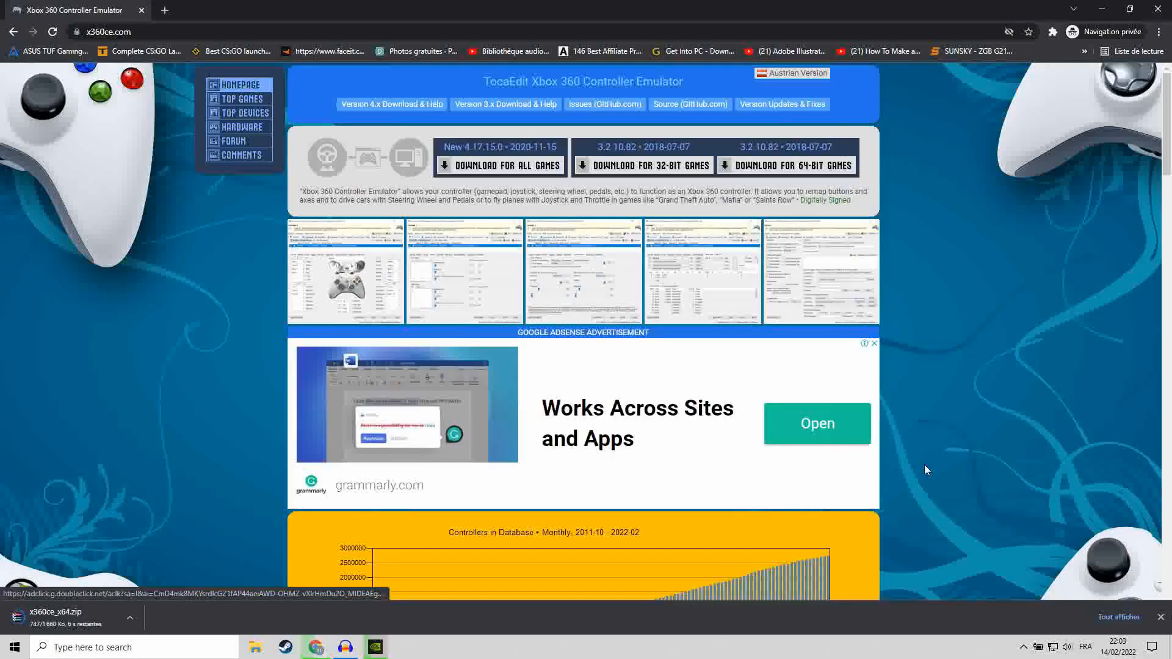
# Extract x360ce_x64.zip on the desktop and copy the x360ce_x64 application
pyautogui.click(1101, 10)
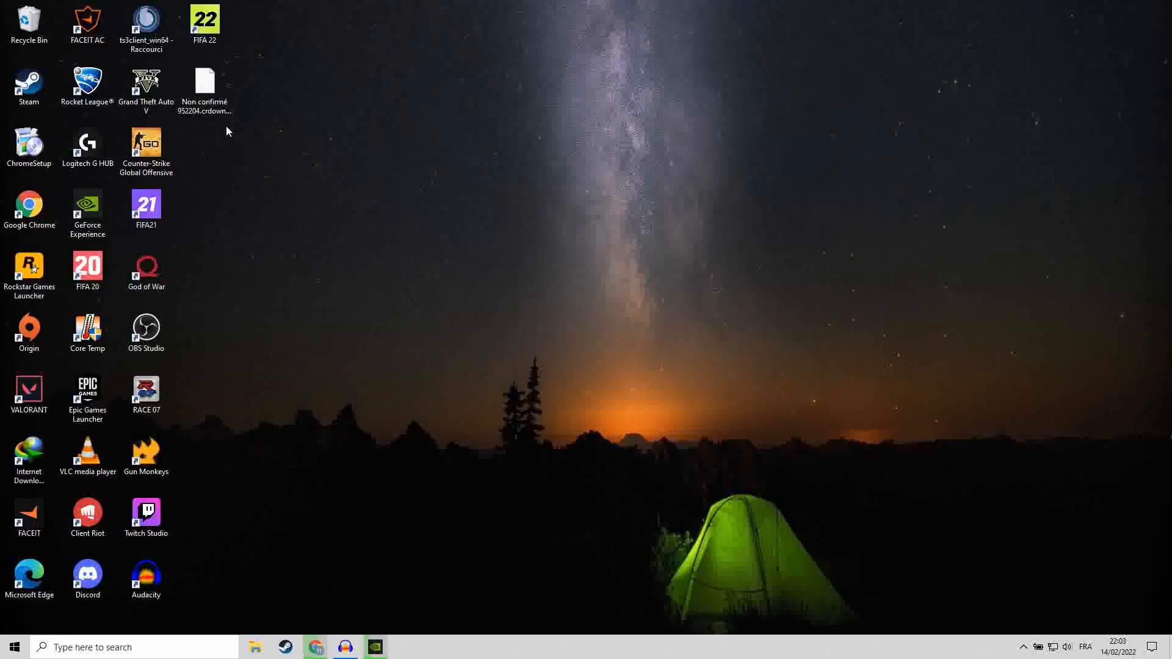
pyautogui.moveTo(204, 82)
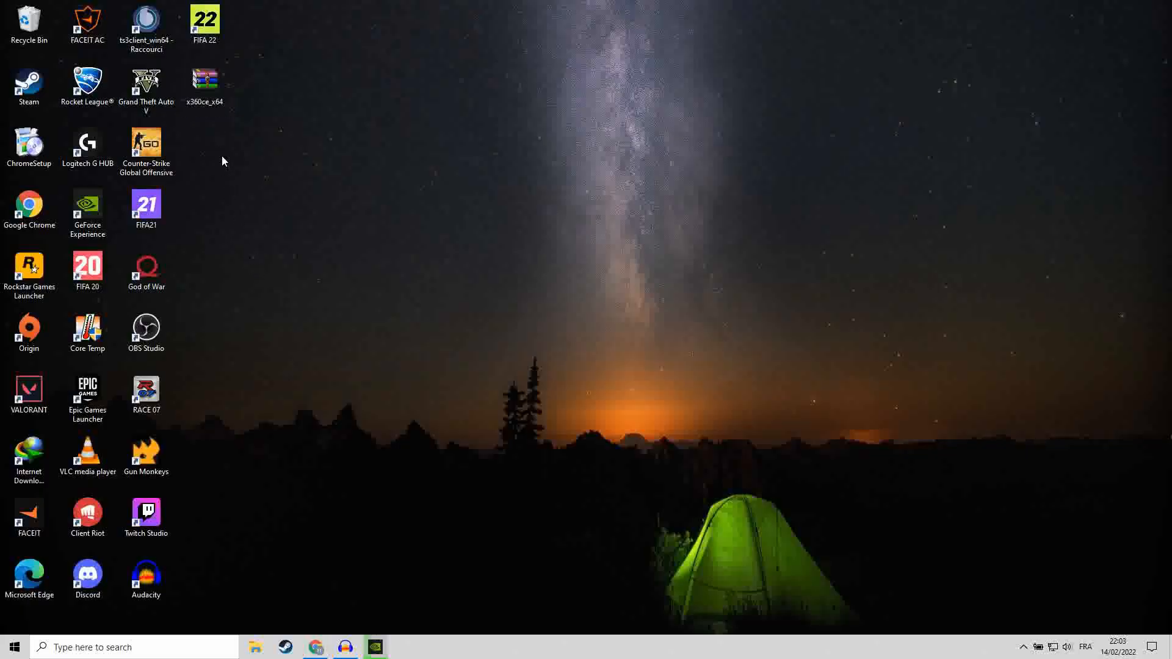
pyautogui.rightClick(205, 83)
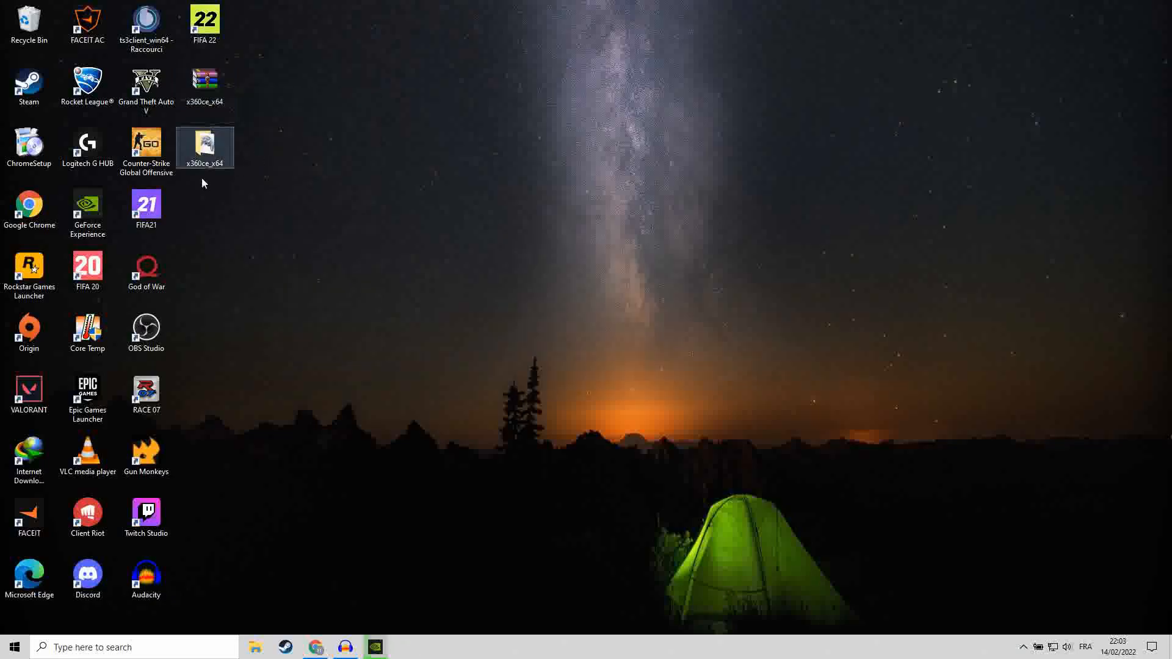
pyautogui.doubleClick(205, 147)
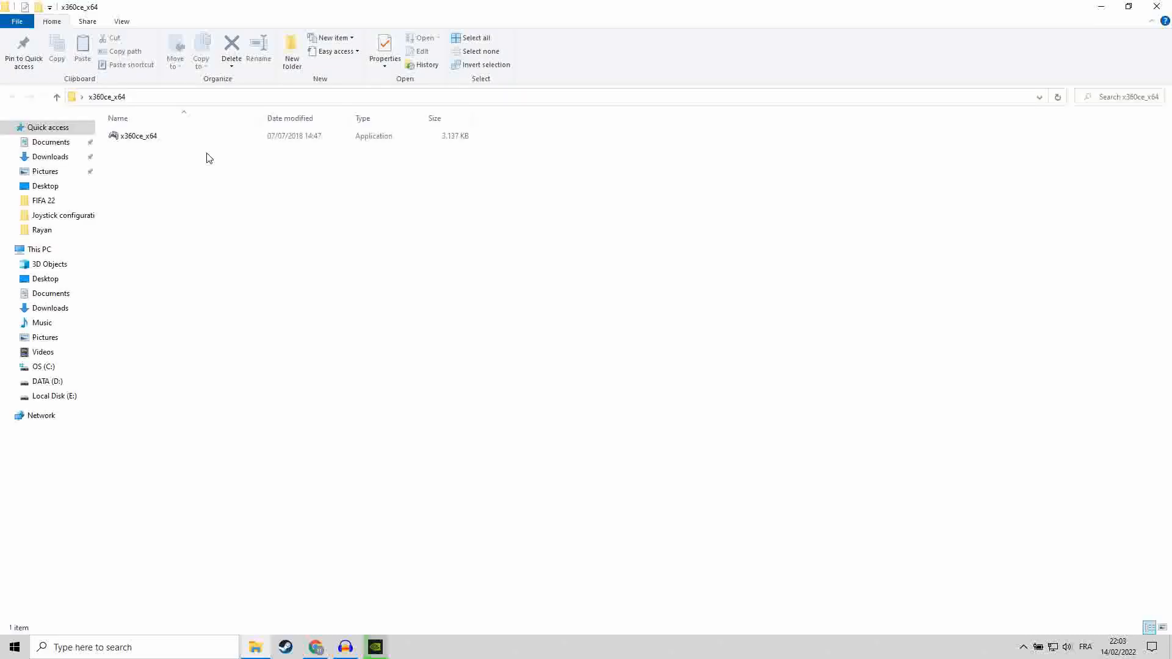
pyautogui.click(138, 135)
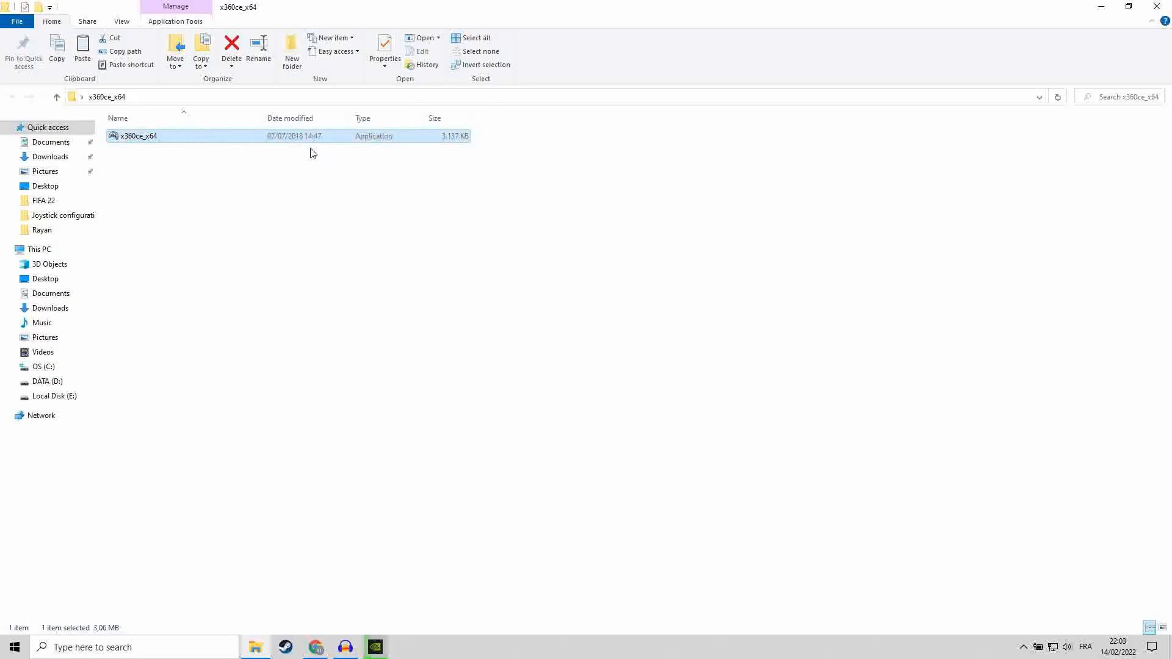
pyautogui.click(1155, 6)
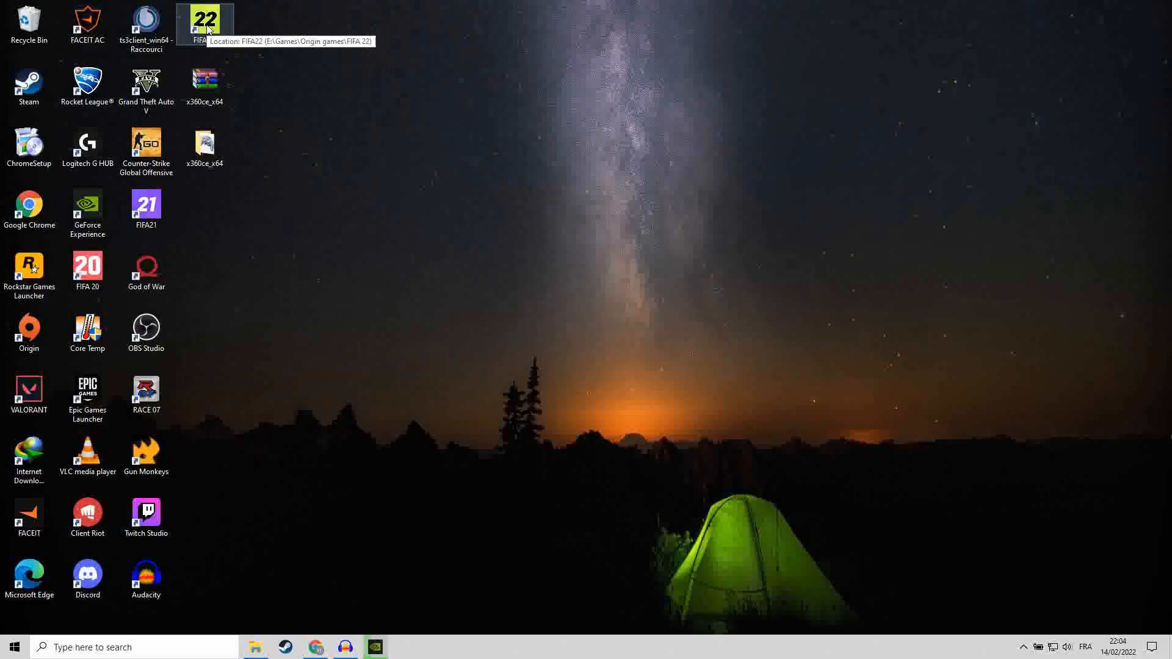
# Paste x360ce_x64.exe into the FIFA 22 folder and run it as administrator
pyautogui.doubleClick(203, 19)
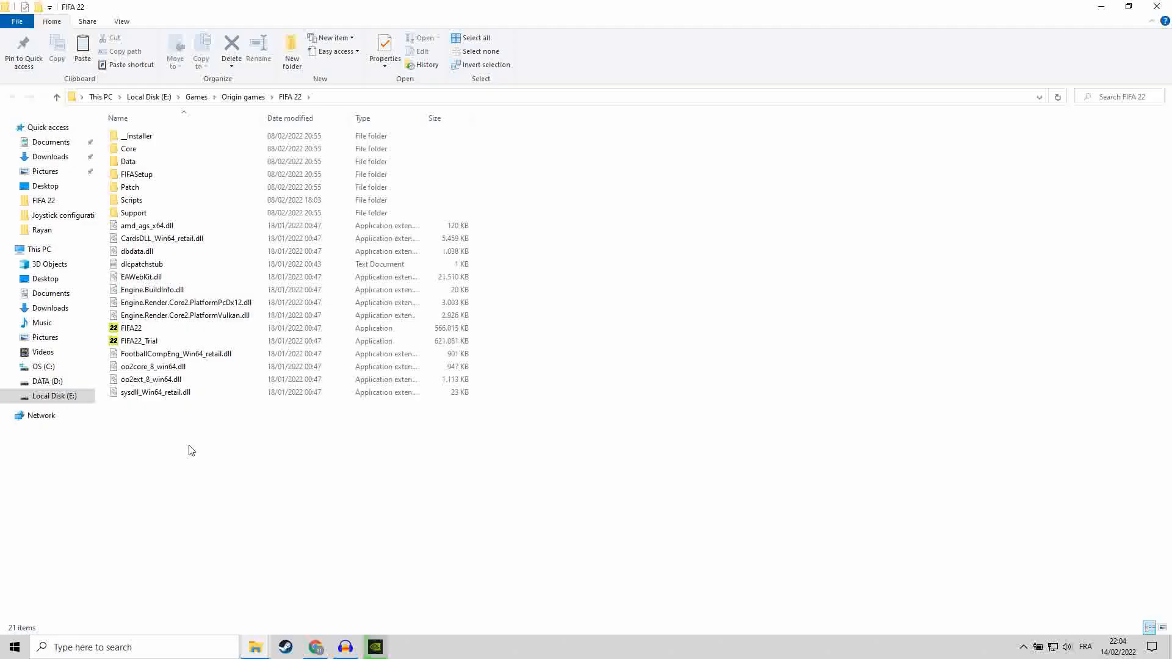
pyautogui.moveTo(199, 436)
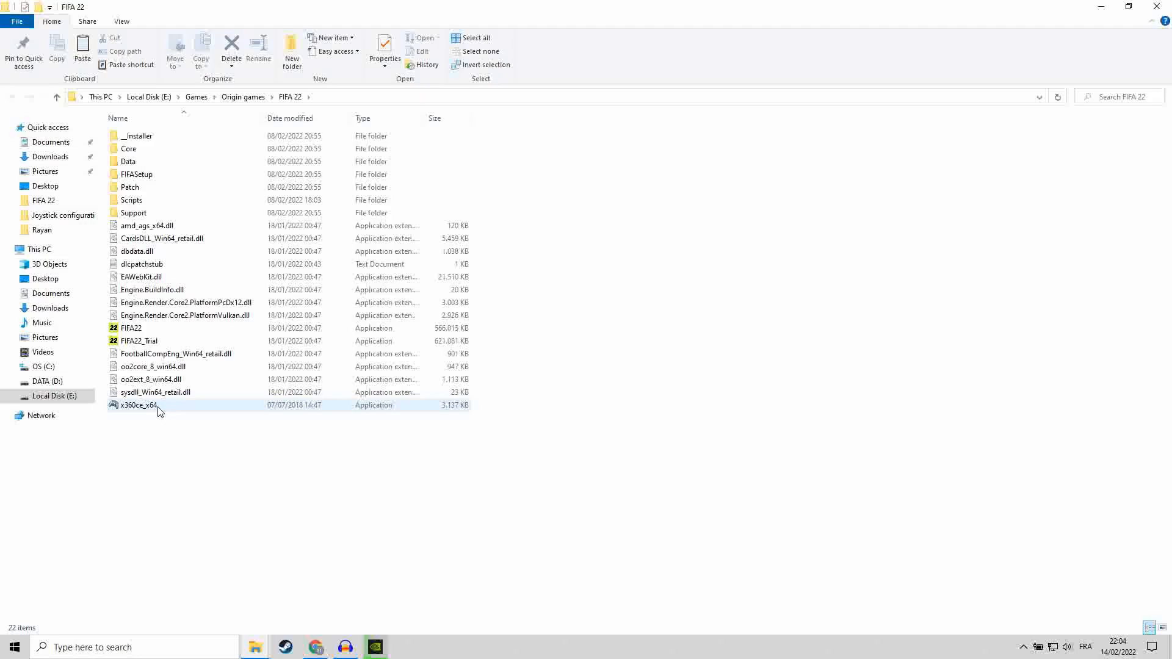
pyautogui.click(139, 404)
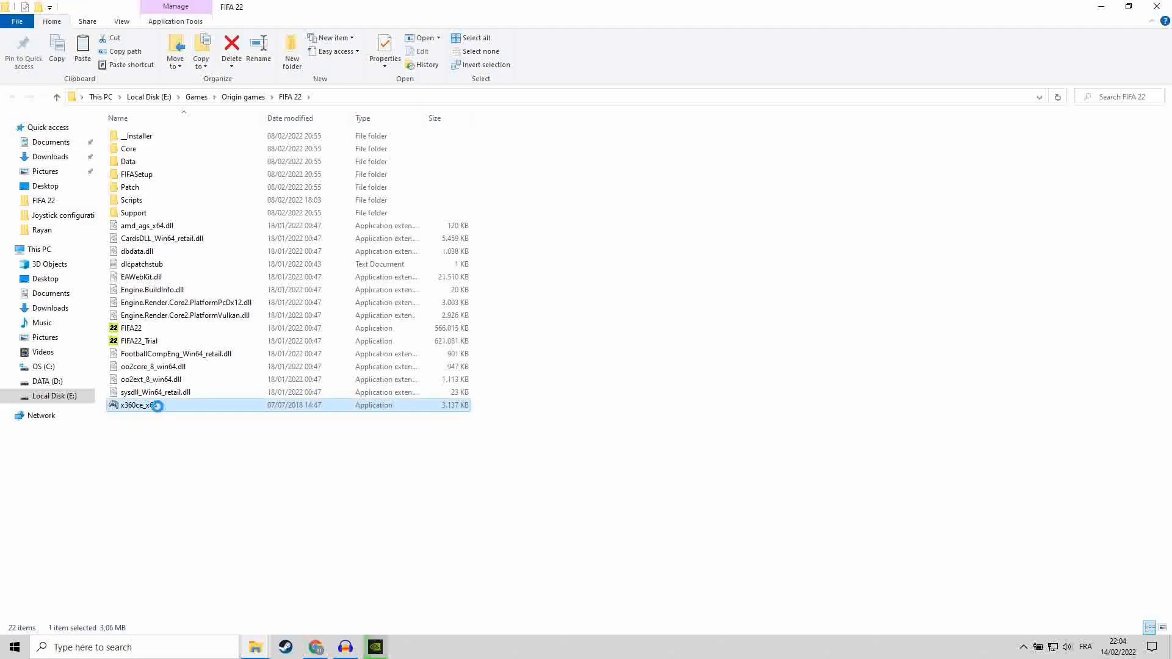
pyautogui.rightClick(138, 403)
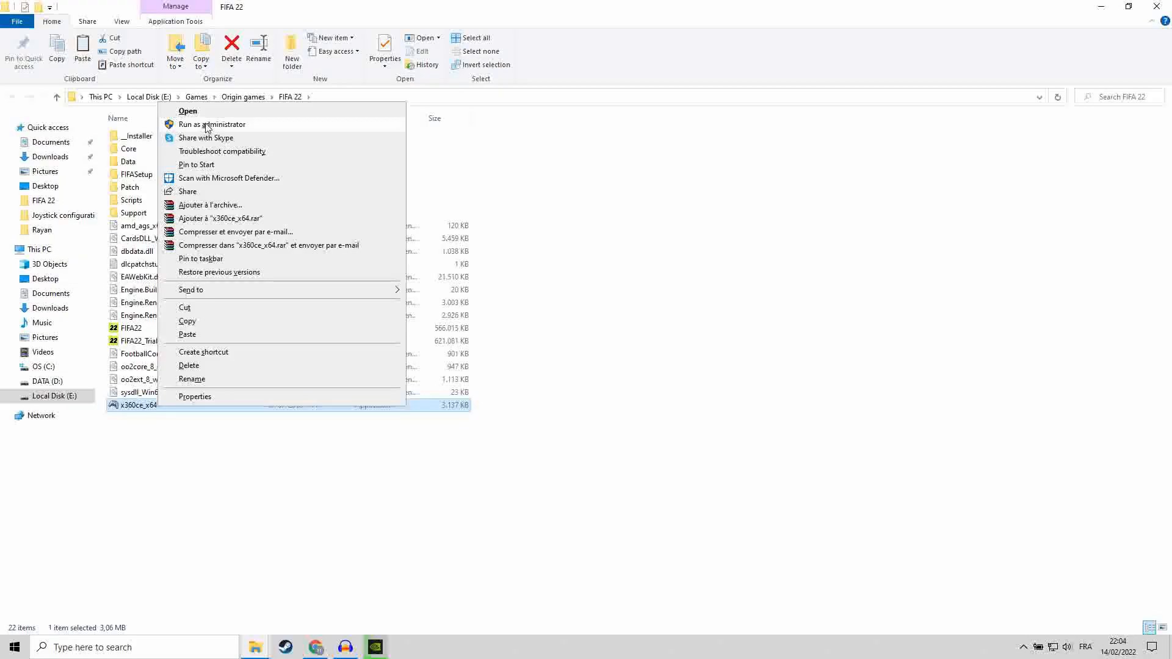
pyautogui.click(520, 410)
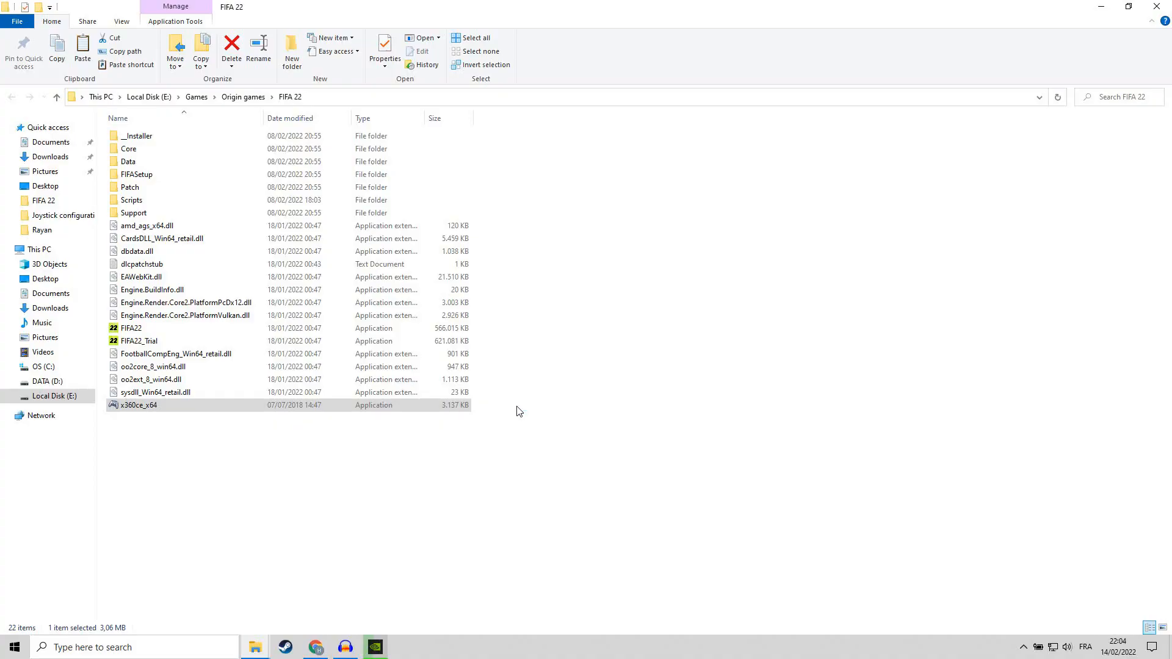
# Create xinput1_3.dll and add both detected Twin USB Joysticks via automatic search
pyautogui.doubleClick(137, 404)
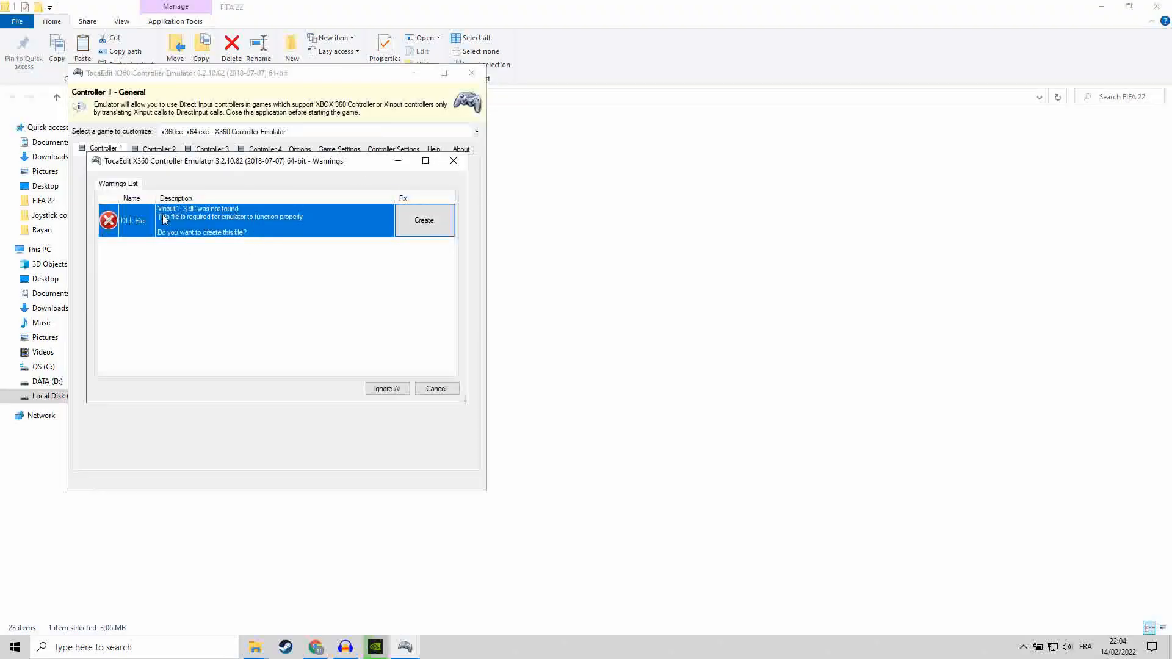
pyautogui.moveTo(286, 219)
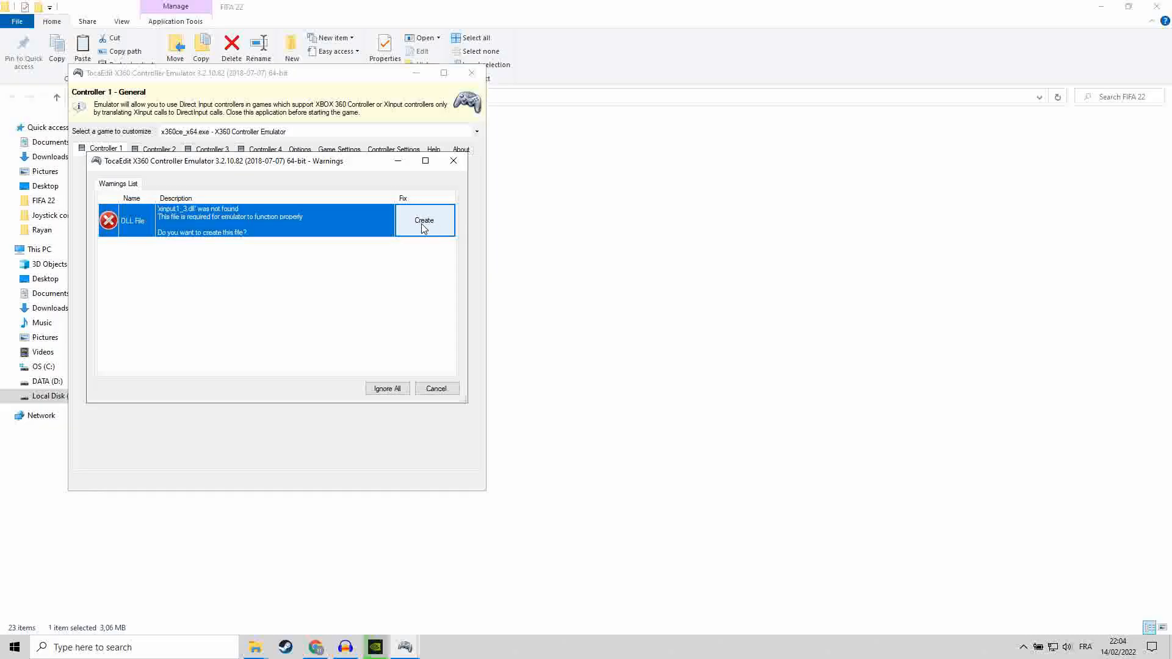
pyautogui.click(424, 220)
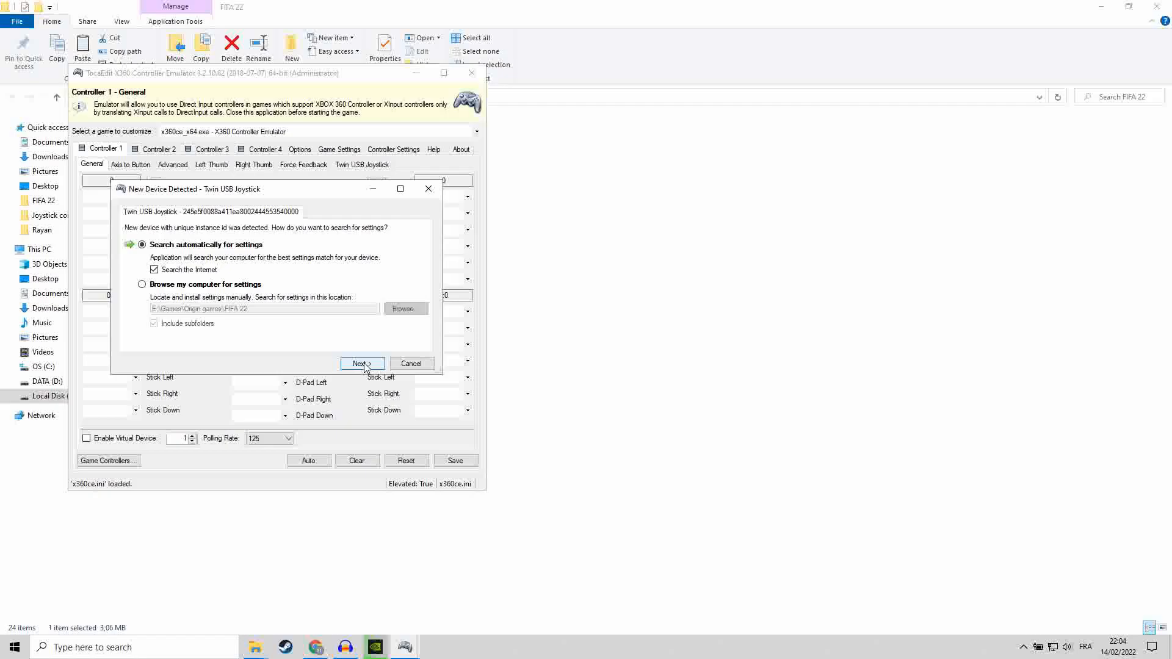
pyautogui.click(362, 364)
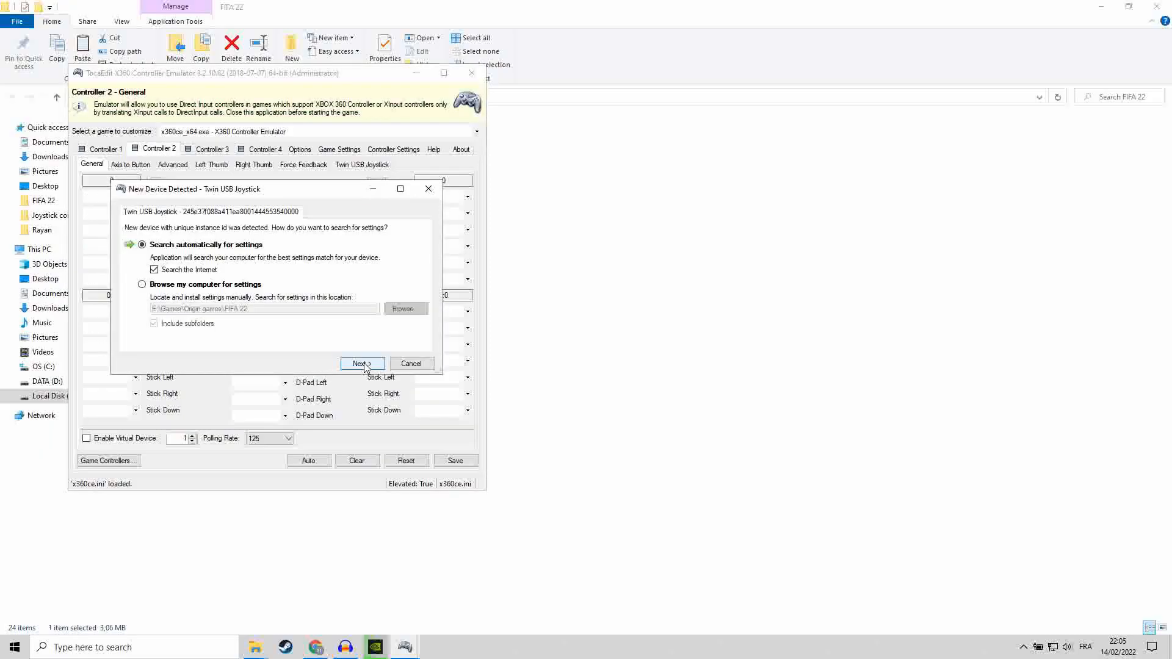
pyautogui.click(361, 364)
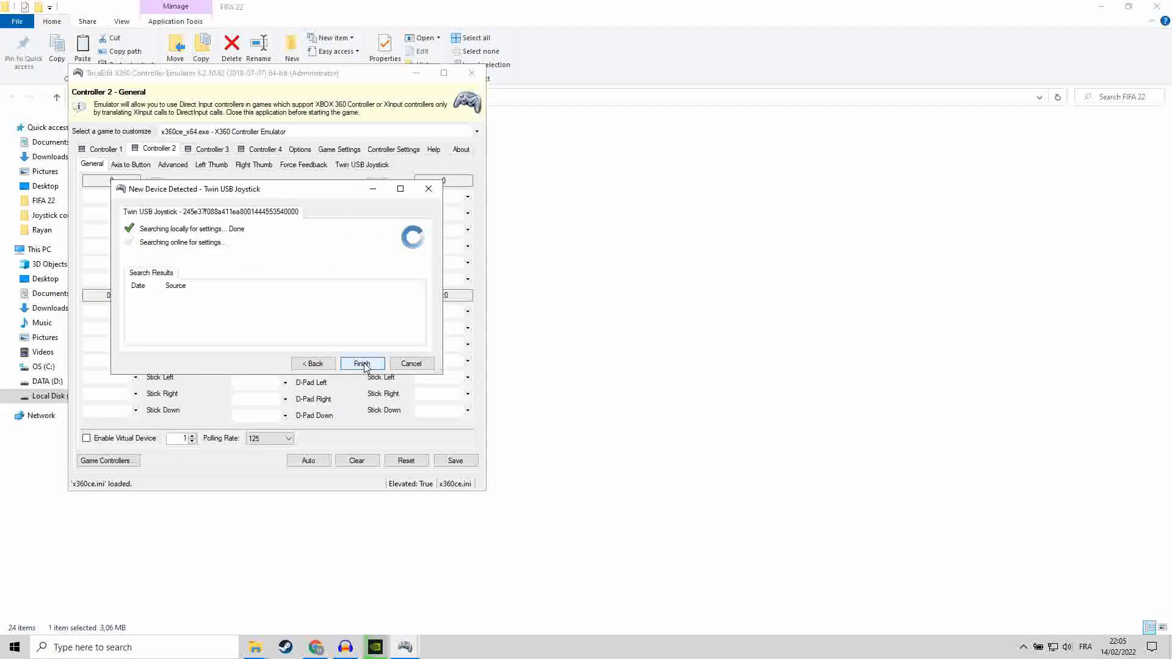
pyautogui.click(362, 363)
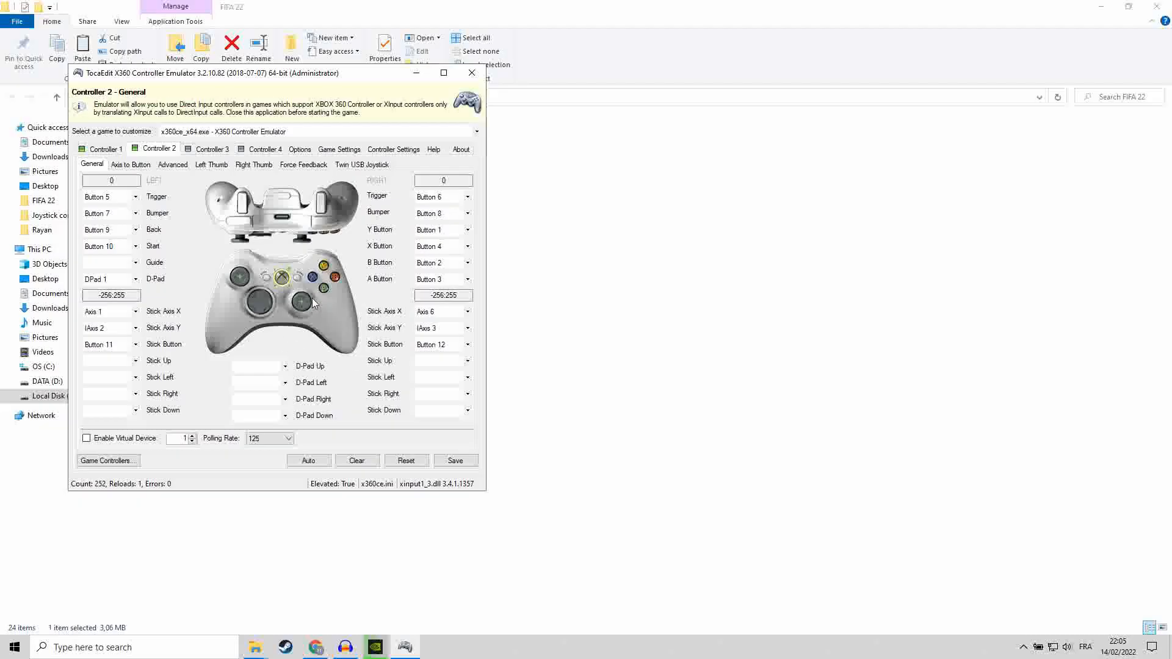
pyautogui.moveTo(340, 294)
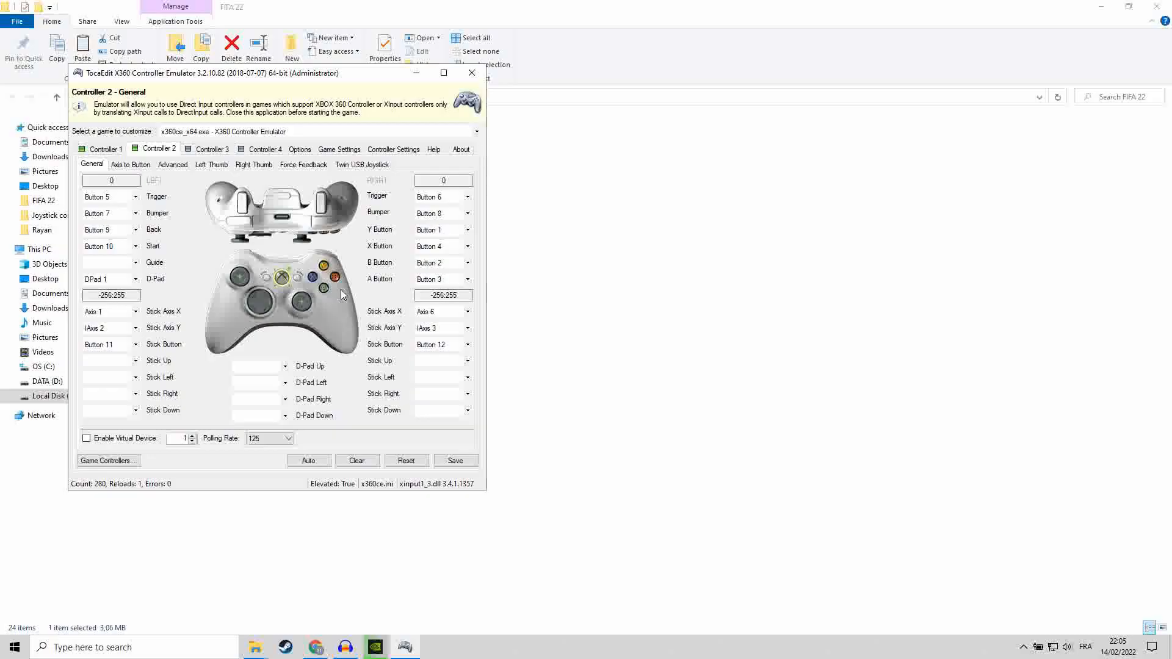
# View Controller 1's mapping page and begin clearing its settings
pyautogui.click(103, 149)
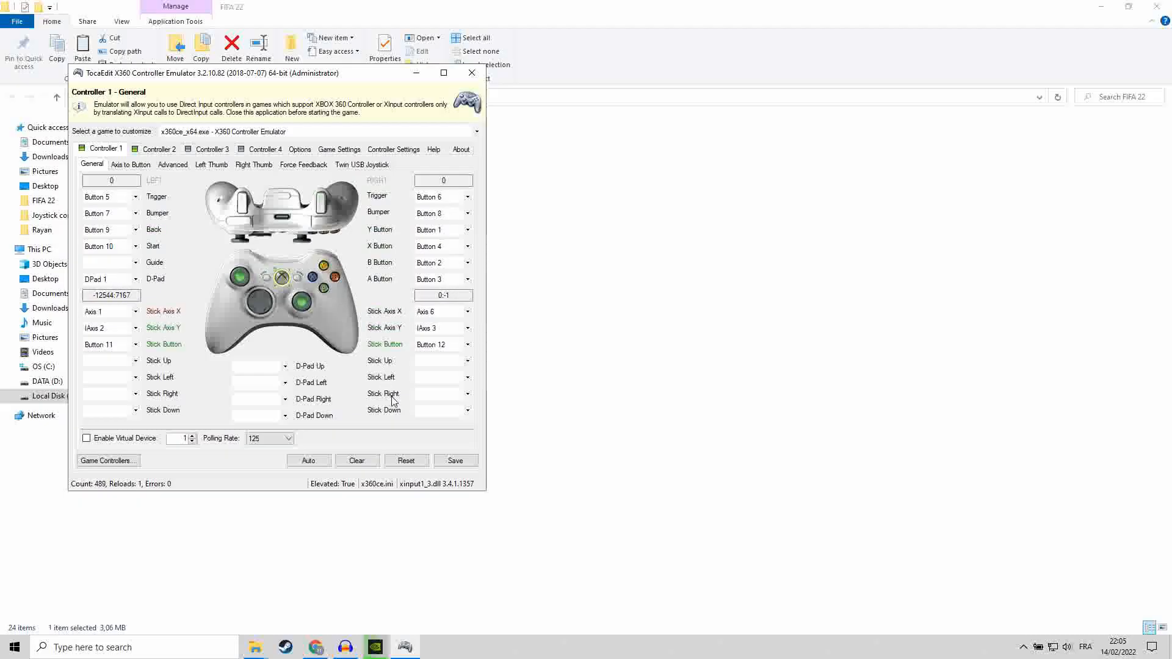
pyautogui.click(406, 460)
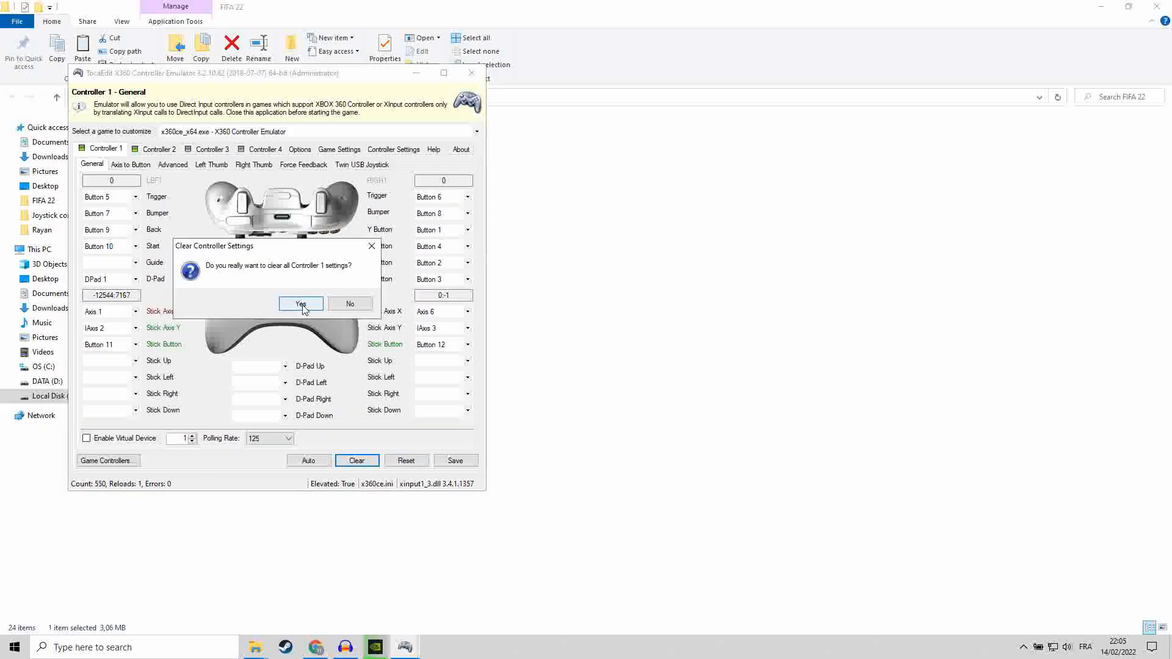
# Confirm clearing Controller 1, apply automatic mapping, and save the configuration
pyautogui.click(300, 304)
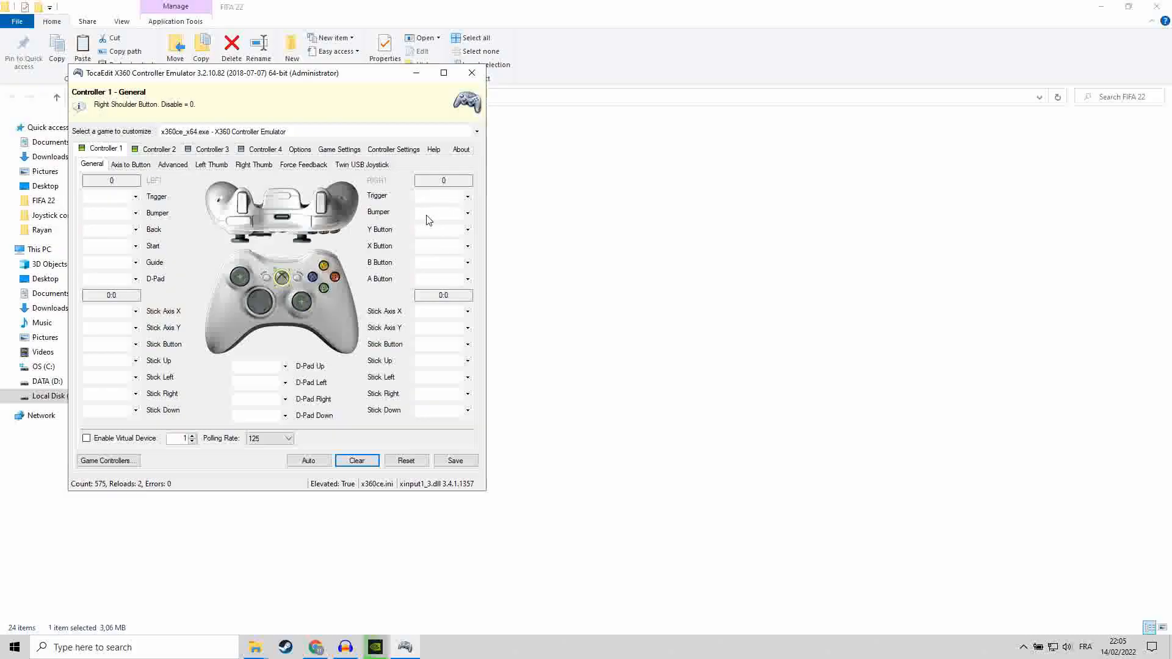
pyautogui.click(467, 213)
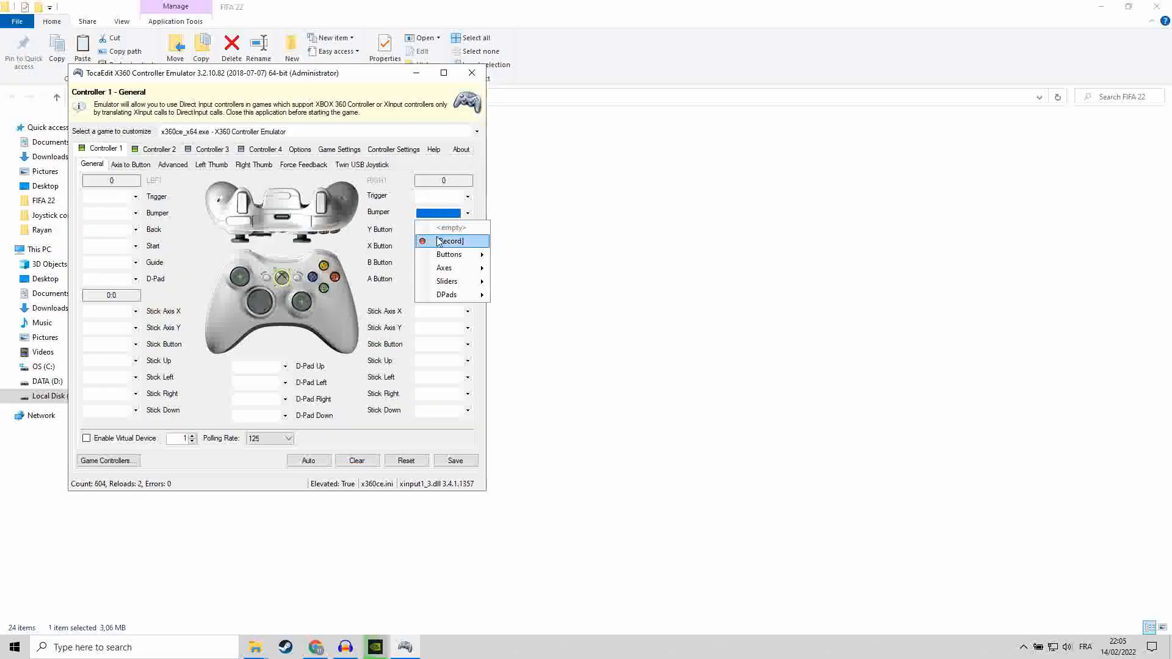
pyautogui.click(449, 241)
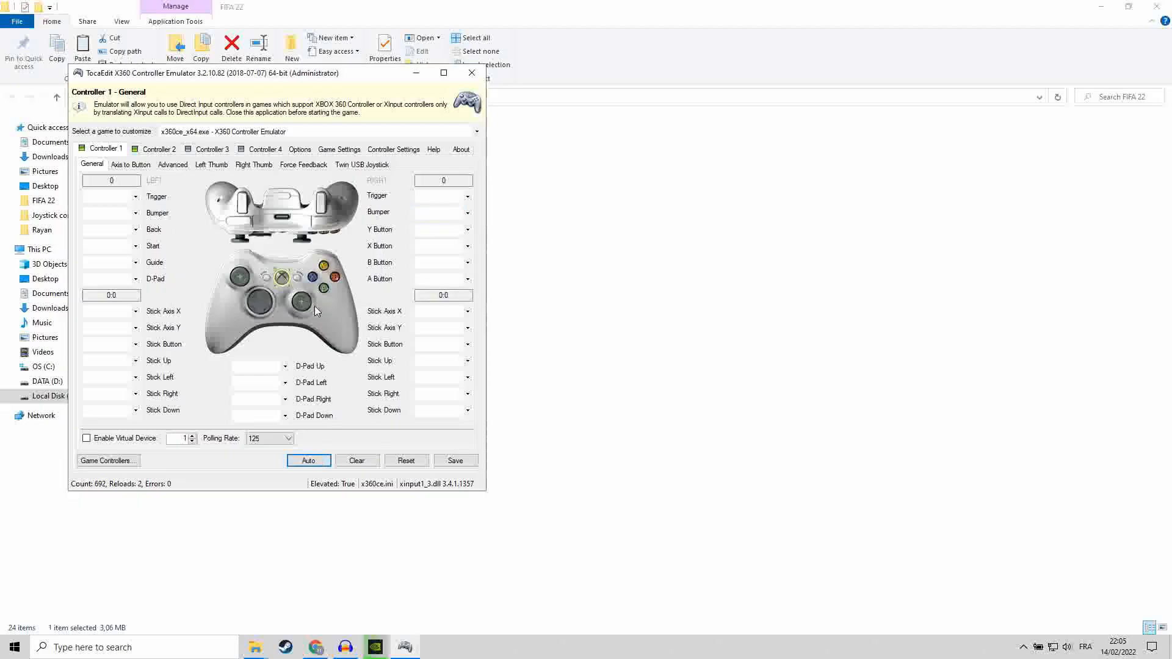
pyautogui.click(307, 460)
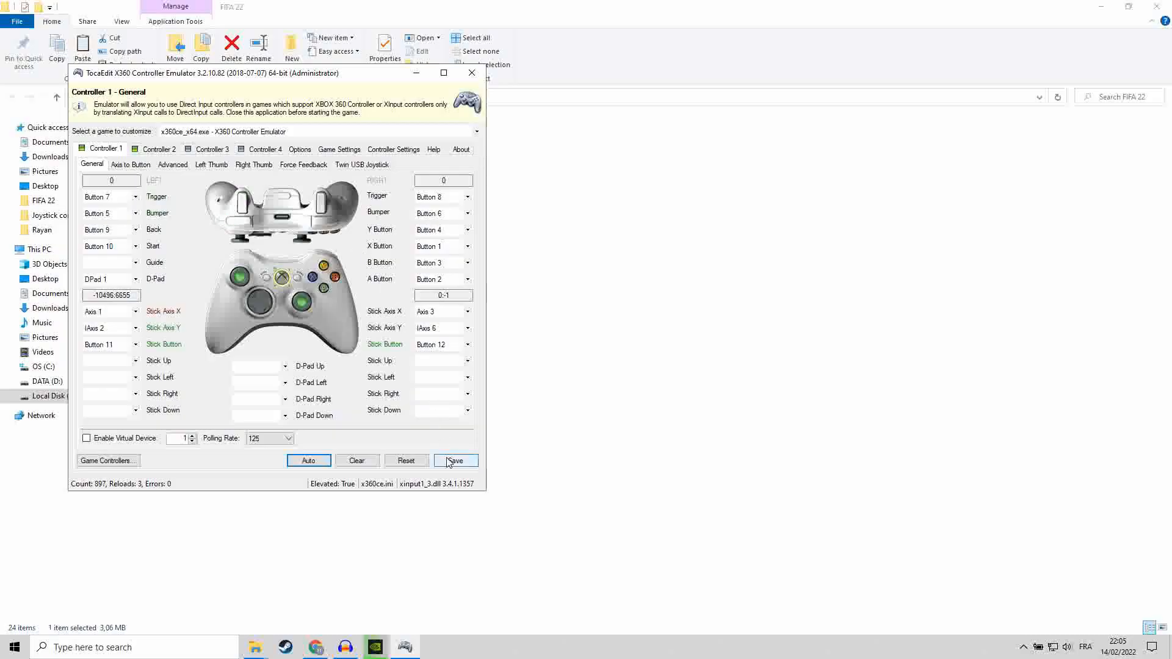
pyautogui.click(454, 460)
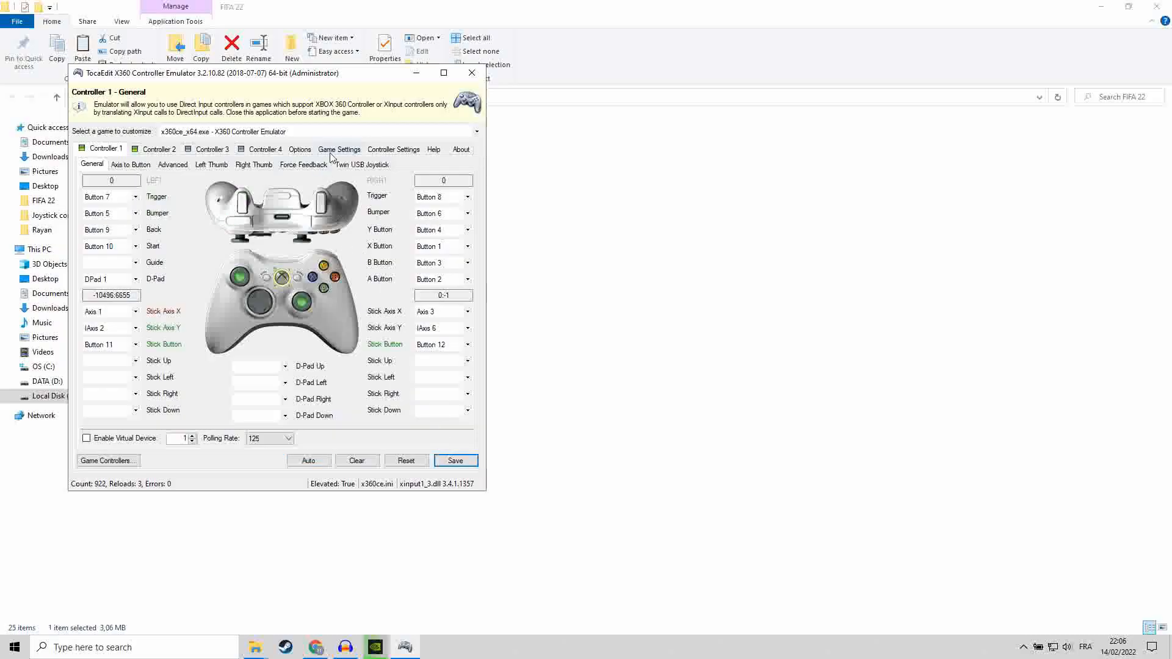
pyautogui.click(339, 149)
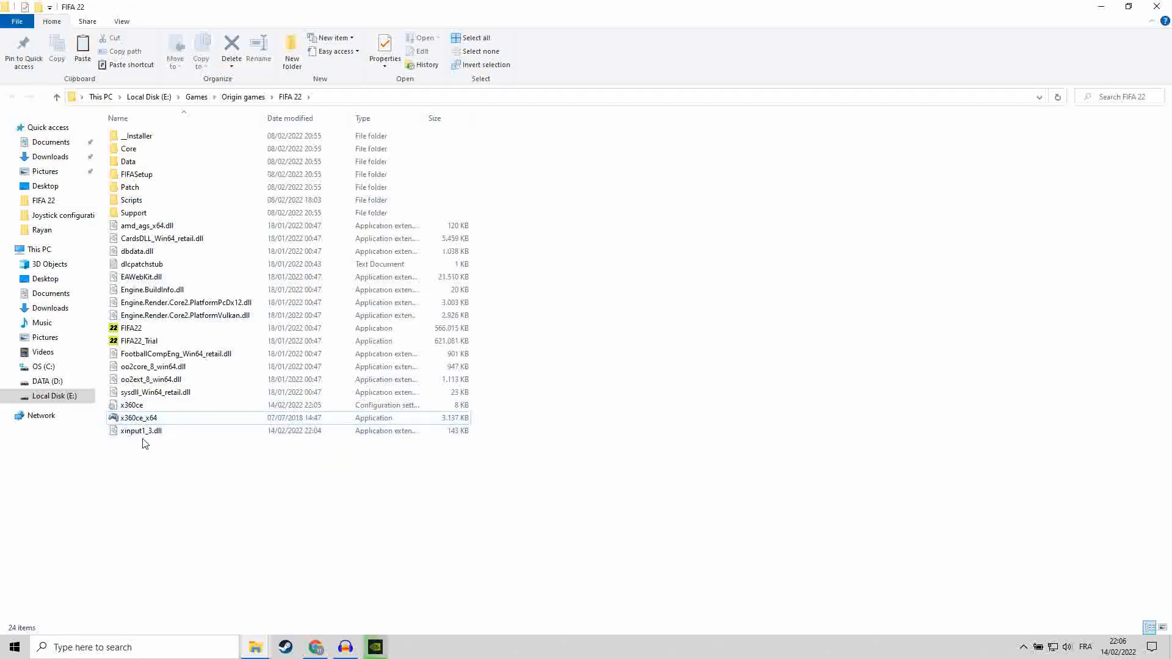
# Rename xinput1_3.dll in the FIFA 22 folder to xinput1_4.dll
pyautogui.click(140, 431)
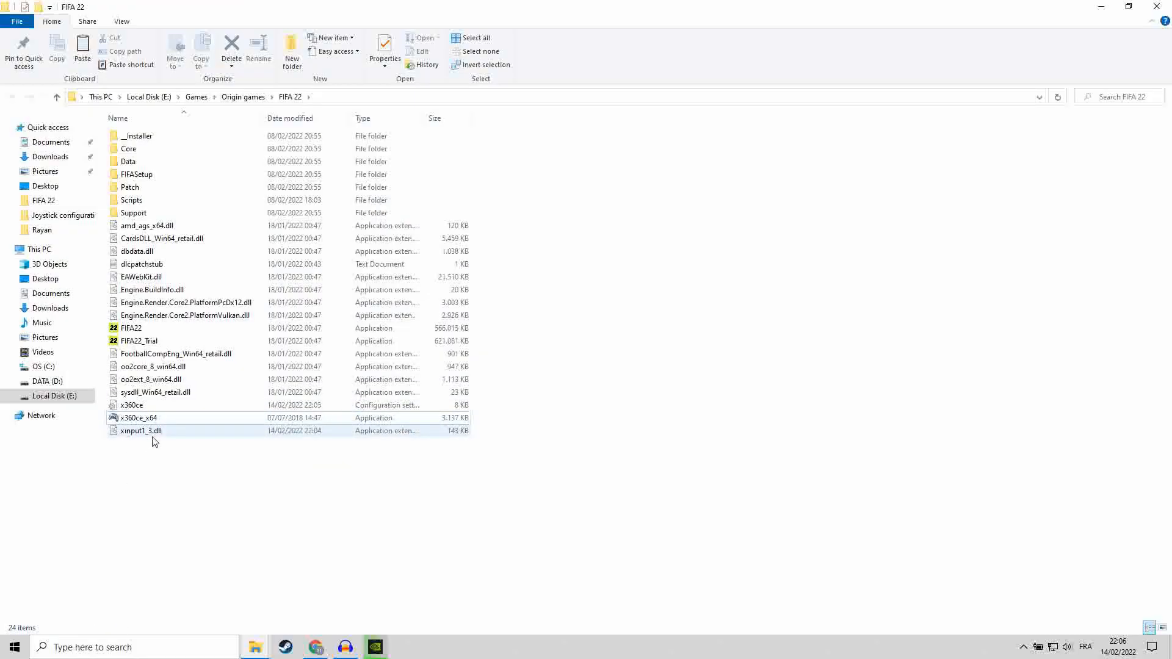
pyautogui.click(141, 430)
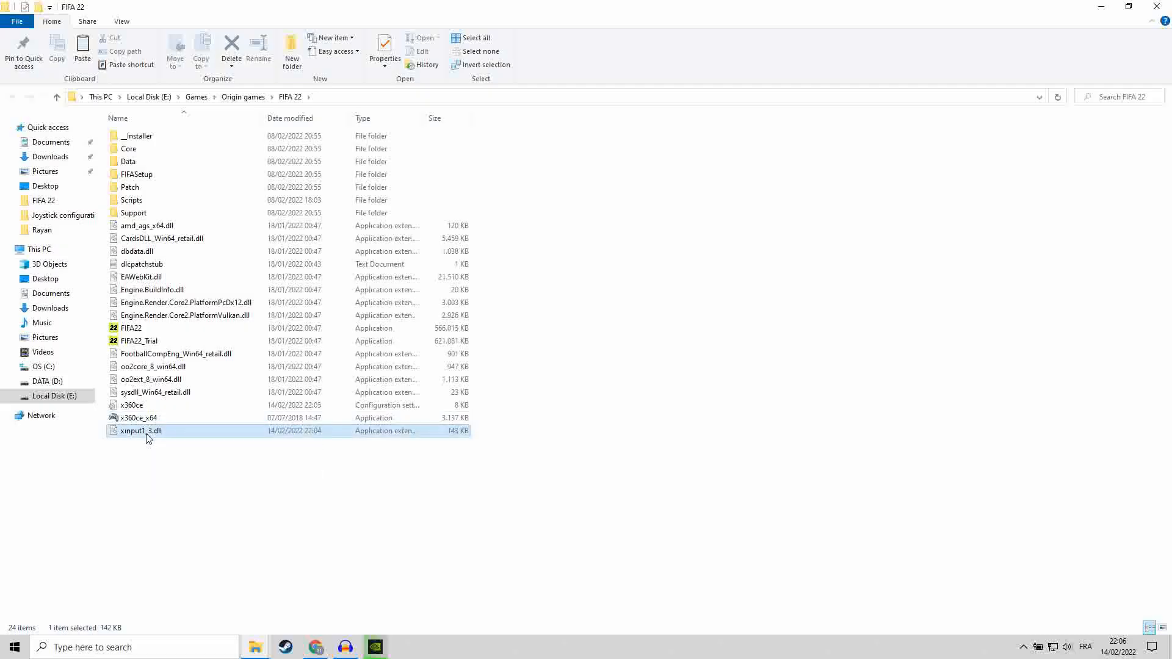
pyautogui.moveTo(150, 433)
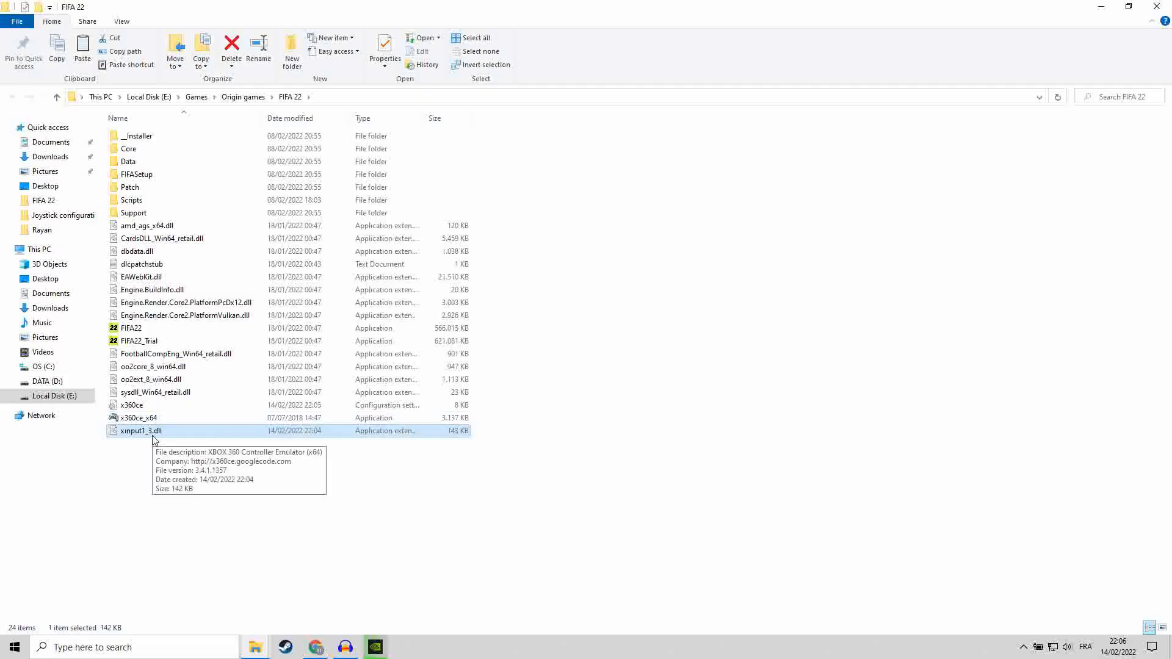
pyautogui.rightClick(140, 430)
pyautogui.write('4')
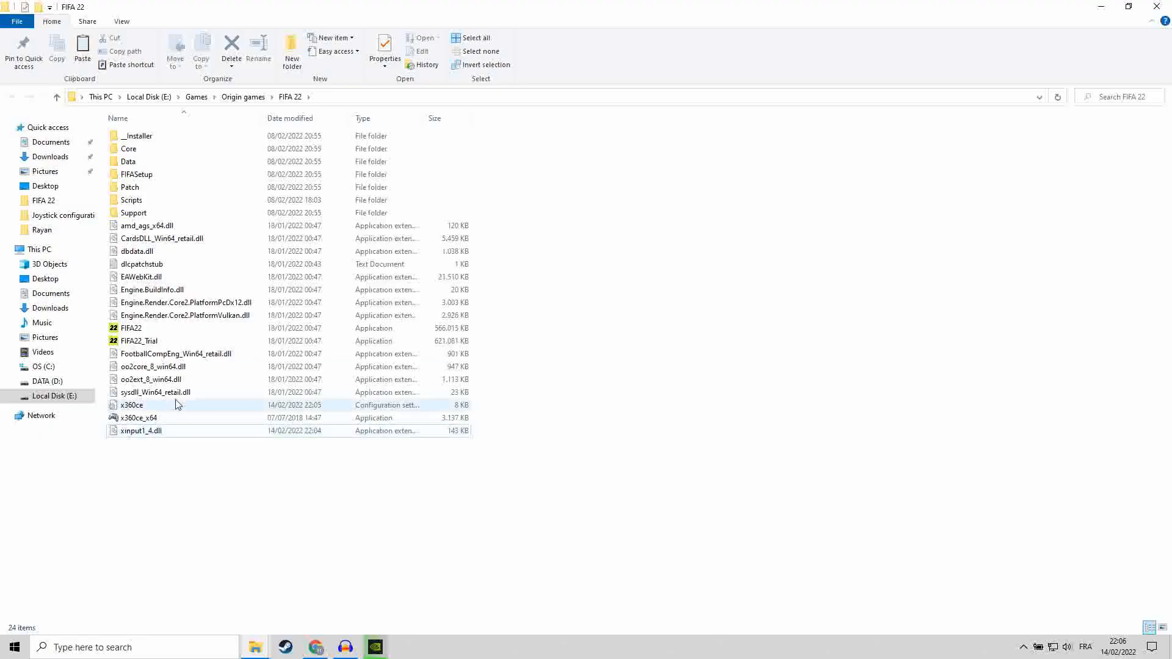
pyautogui.click(130, 328)
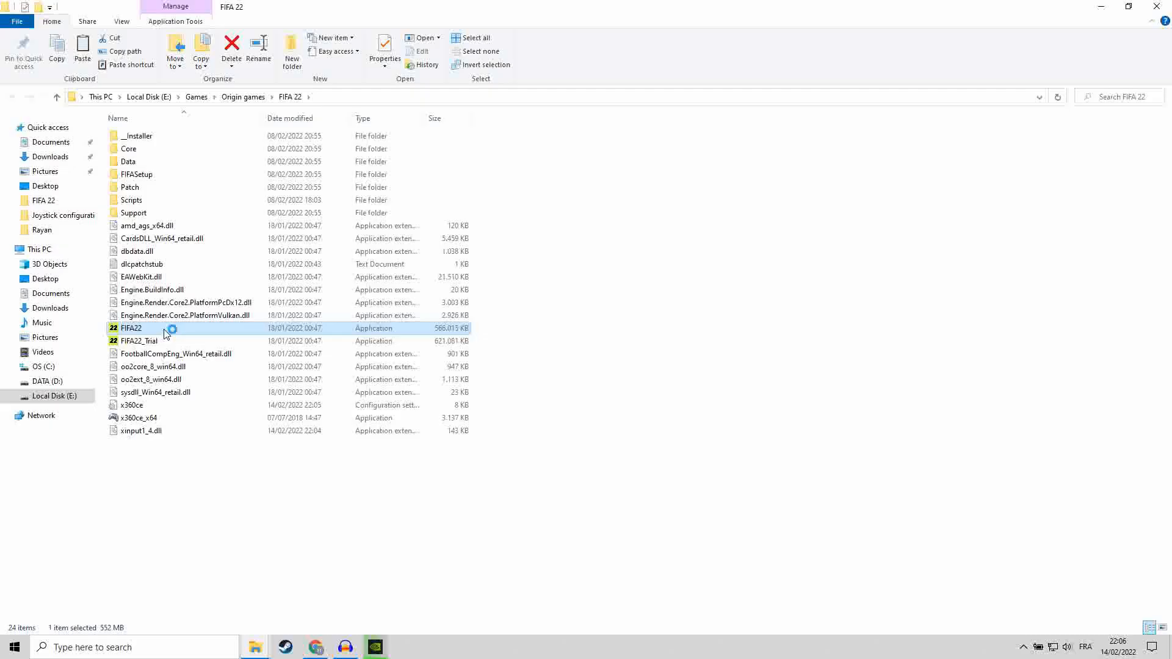
# Launch FIFA22 from the game folder and start it from the launcher
pyautogui.click(139, 417)
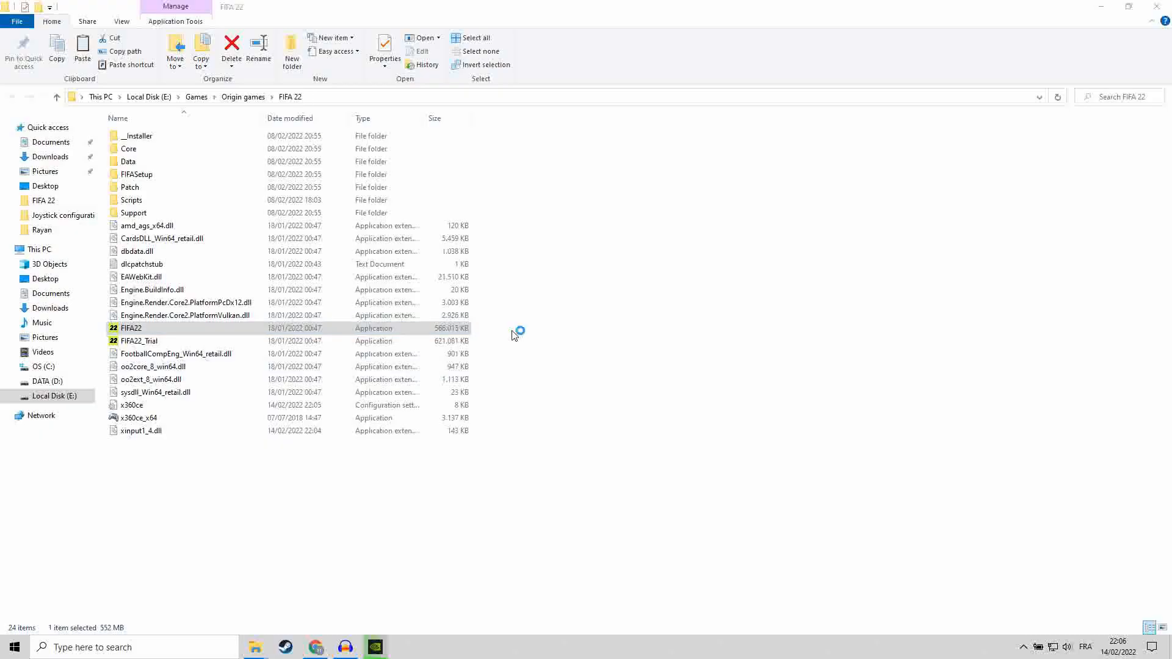
pyautogui.doubleClick(130, 328)
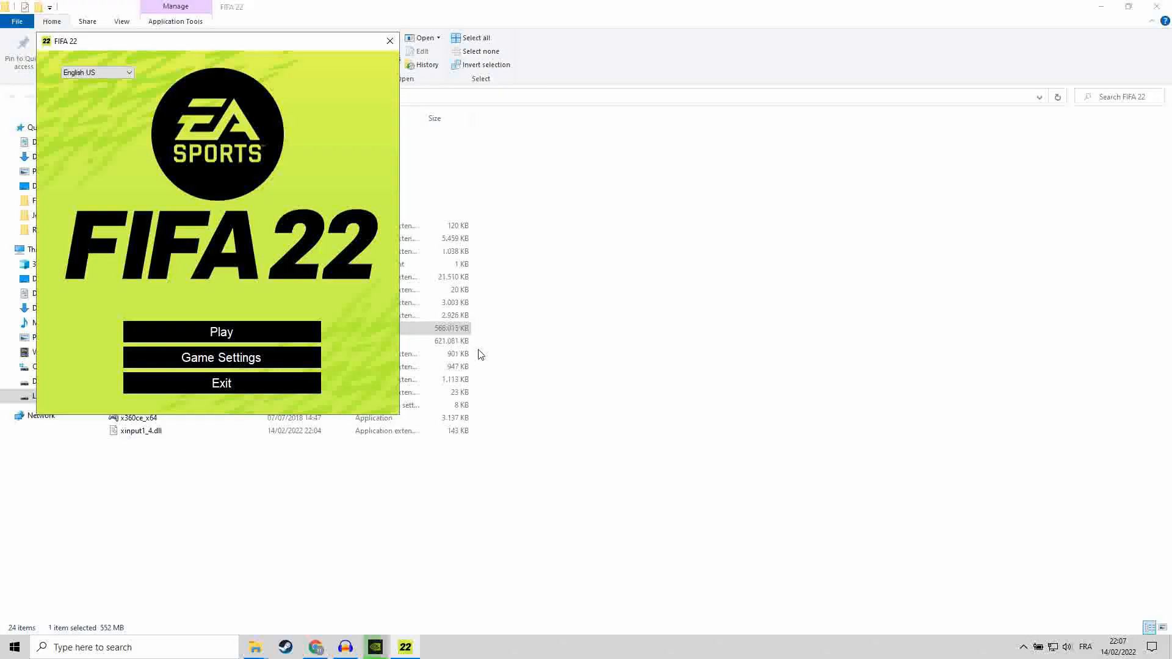
pyautogui.click(221, 332)
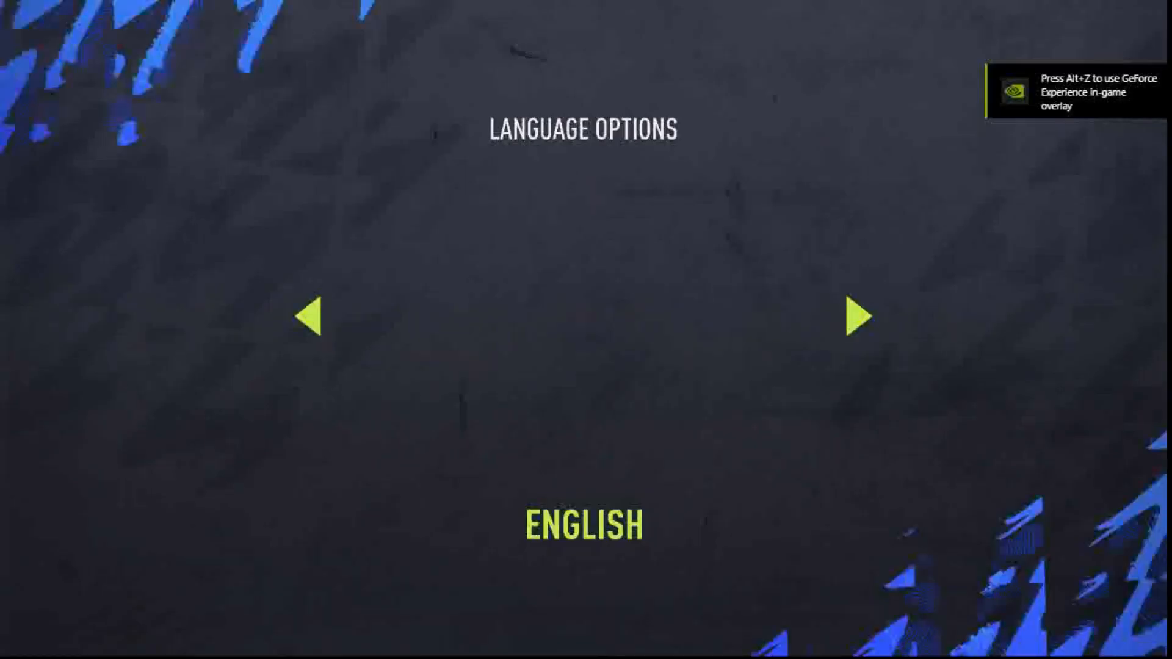
# Cycle the language through Deutsch, Español and Türkçe, then back to English
pyautogui.click(859, 317)
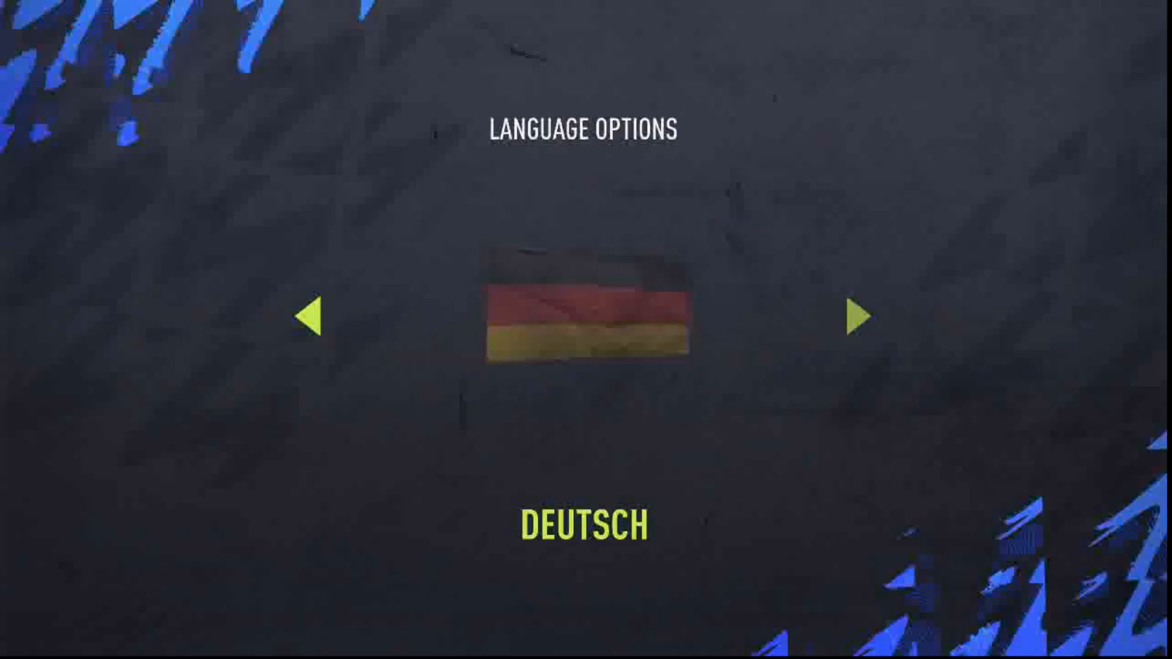
pyautogui.click(857, 316)
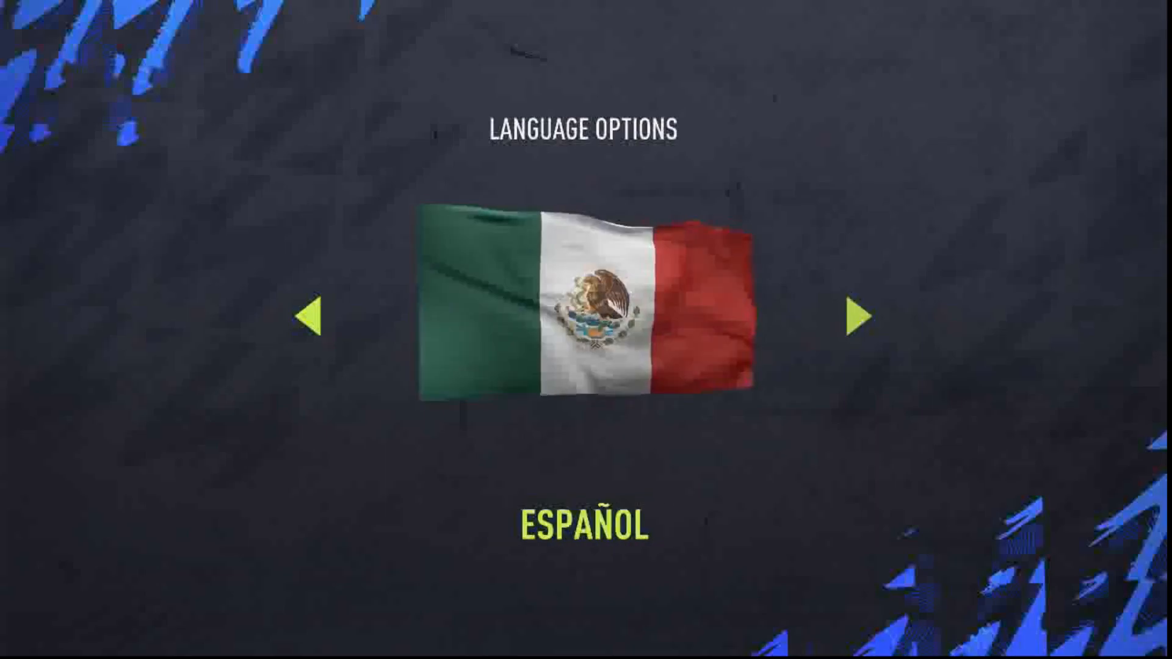
pyautogui.click(856, 316)
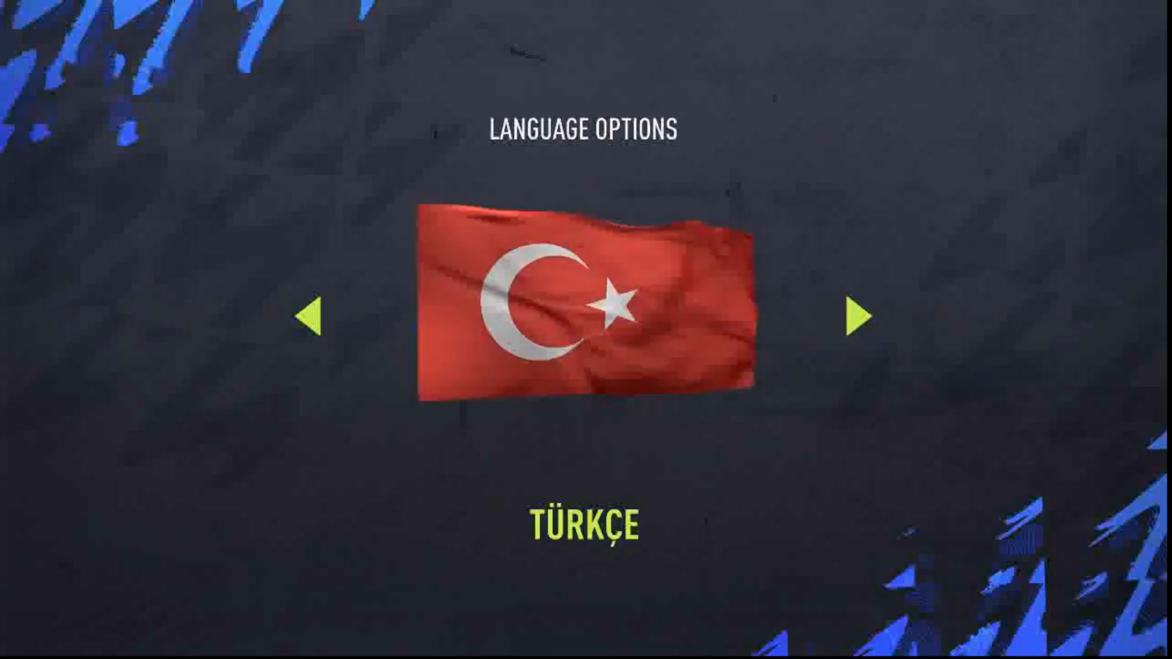
pyautogui.click(315, 316)
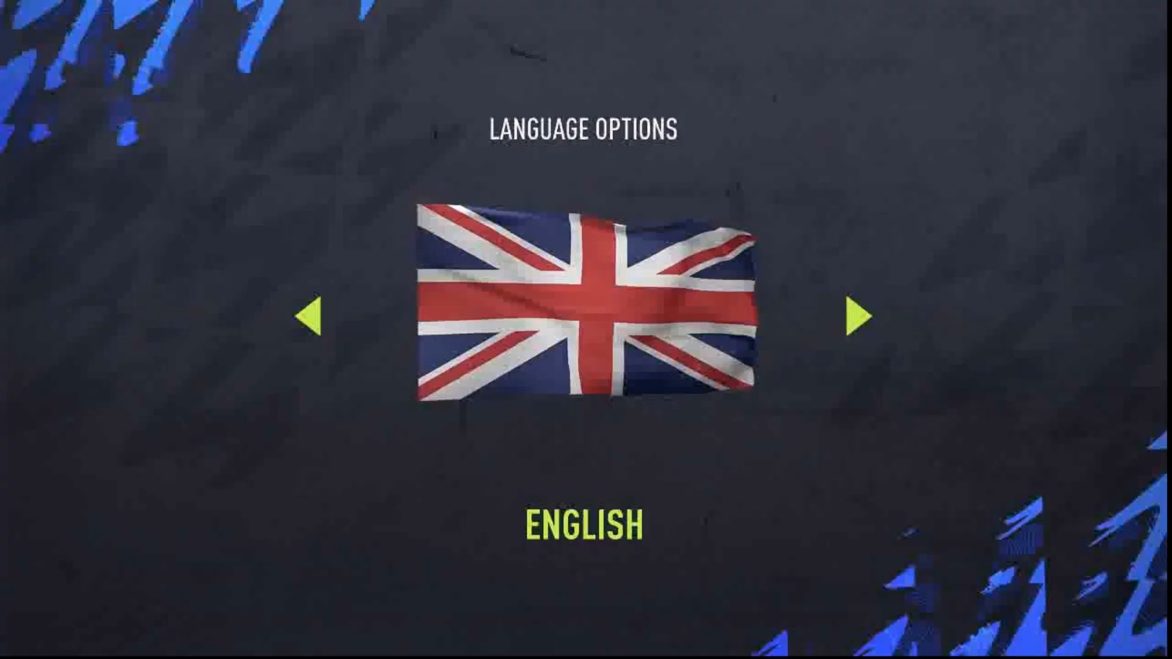